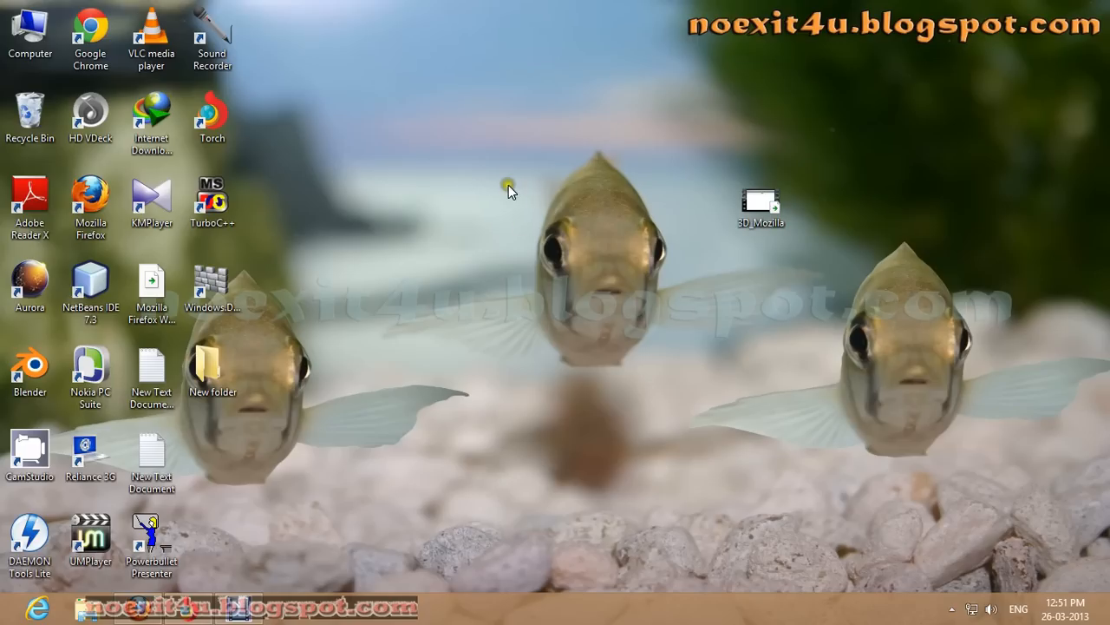
Refresh the desktop, launch VLC, and choose Media > Convert / Save
{"action": "right_click", "coordinate": [510, 189]}
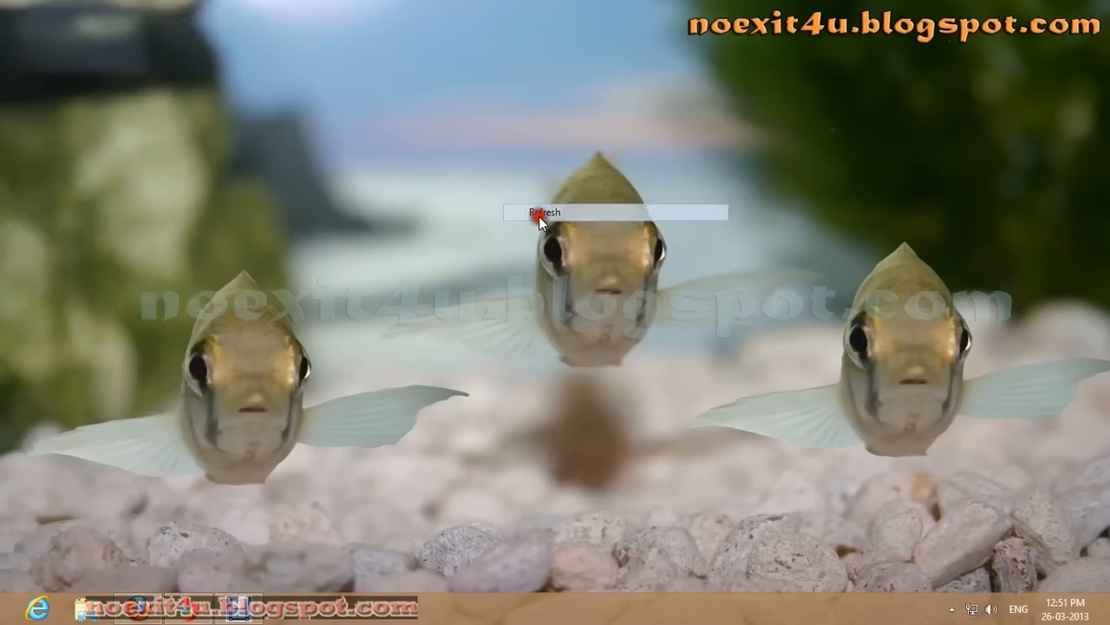
{"action": "right_click", "coordinate": [537, 217]}
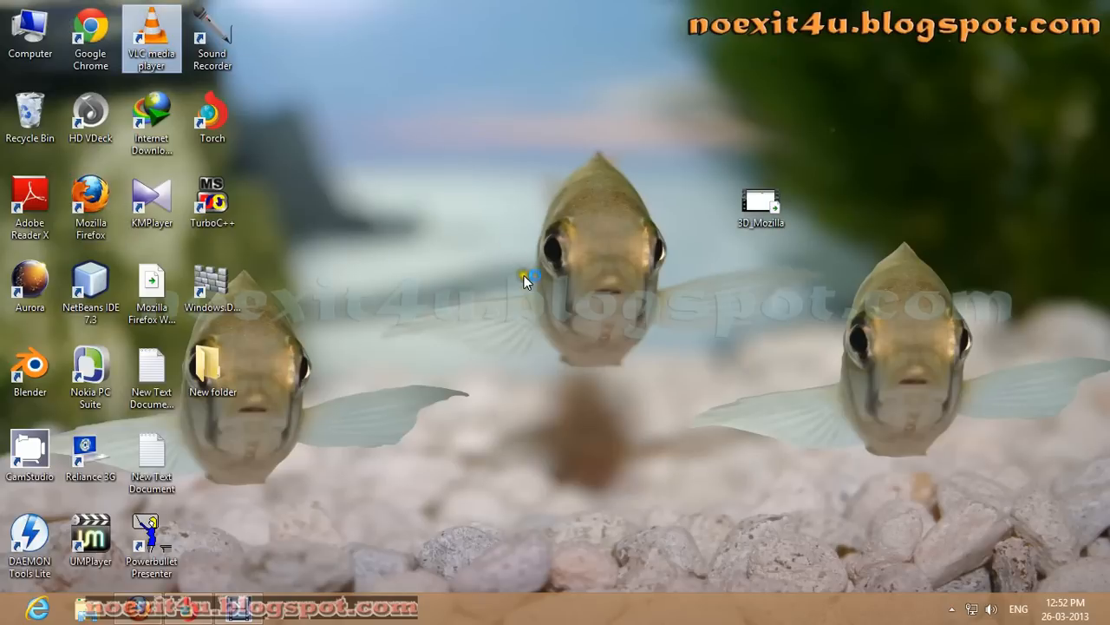
{"action": "double_click", "coordinate": [151, 37]}
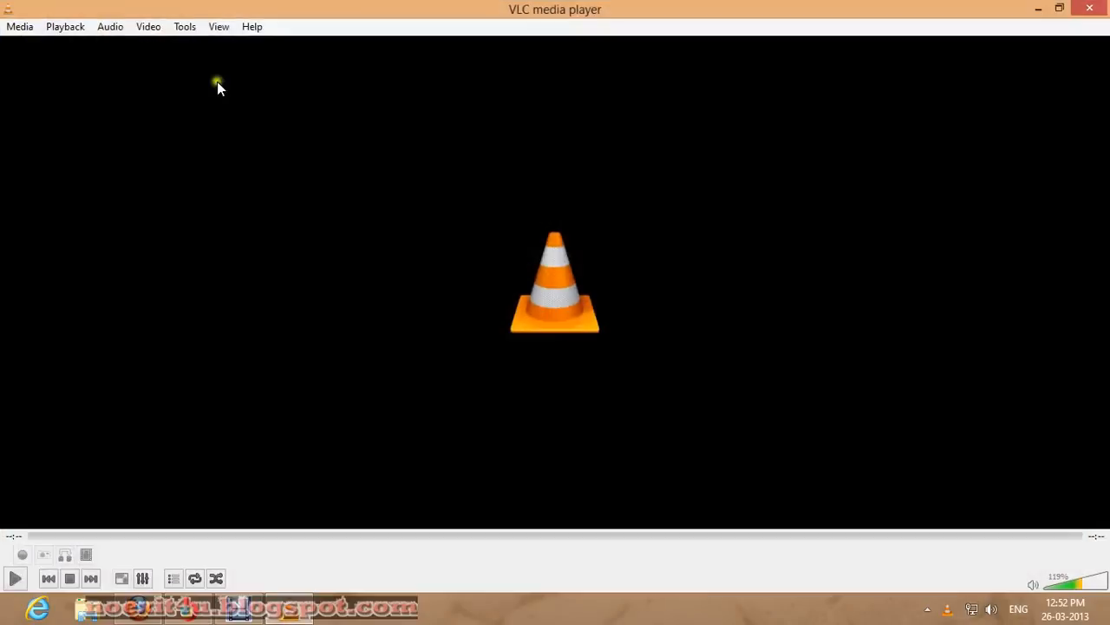
{"action": "mouse_move", "coordinate": [60, 154]}
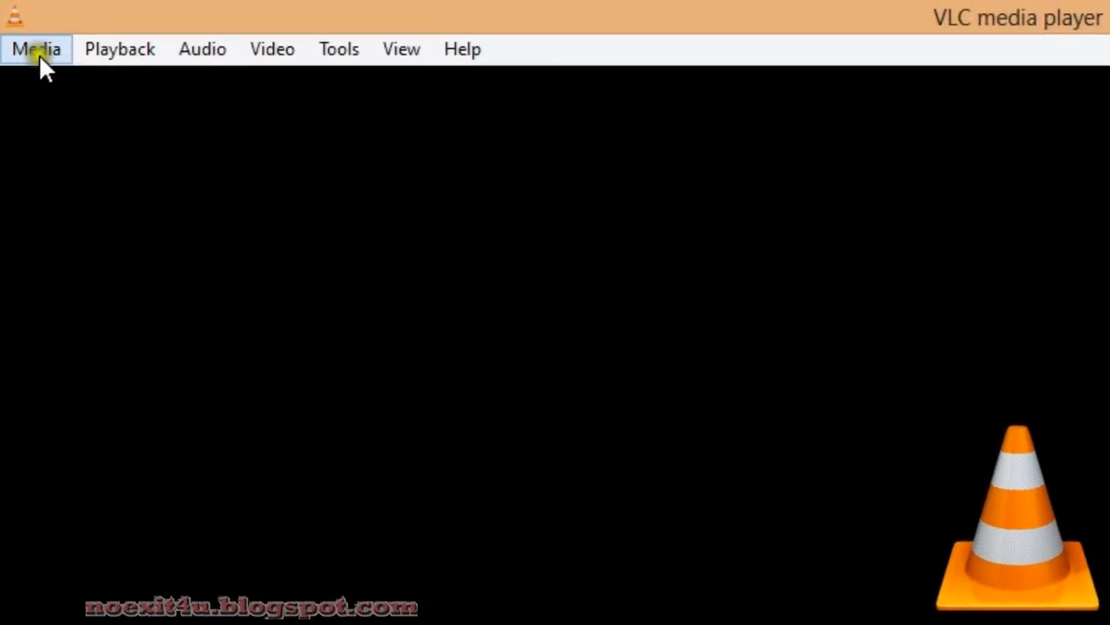
{"action": "left_click", "coordinate": [35, 48]}
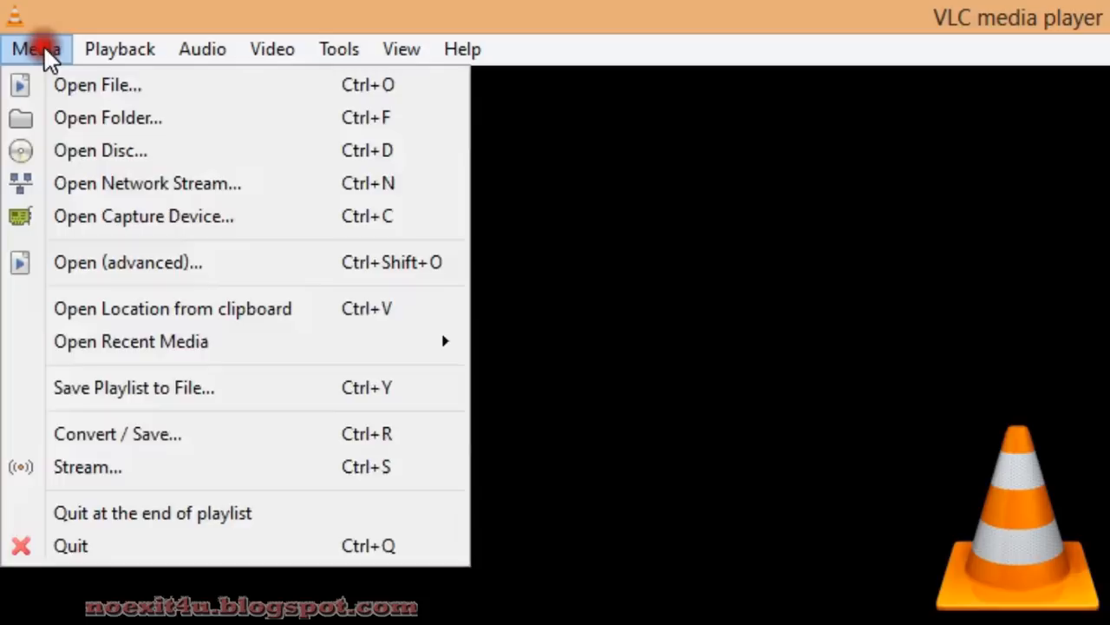
{"action": "mouse_move", "coordinate": [117, 434]}
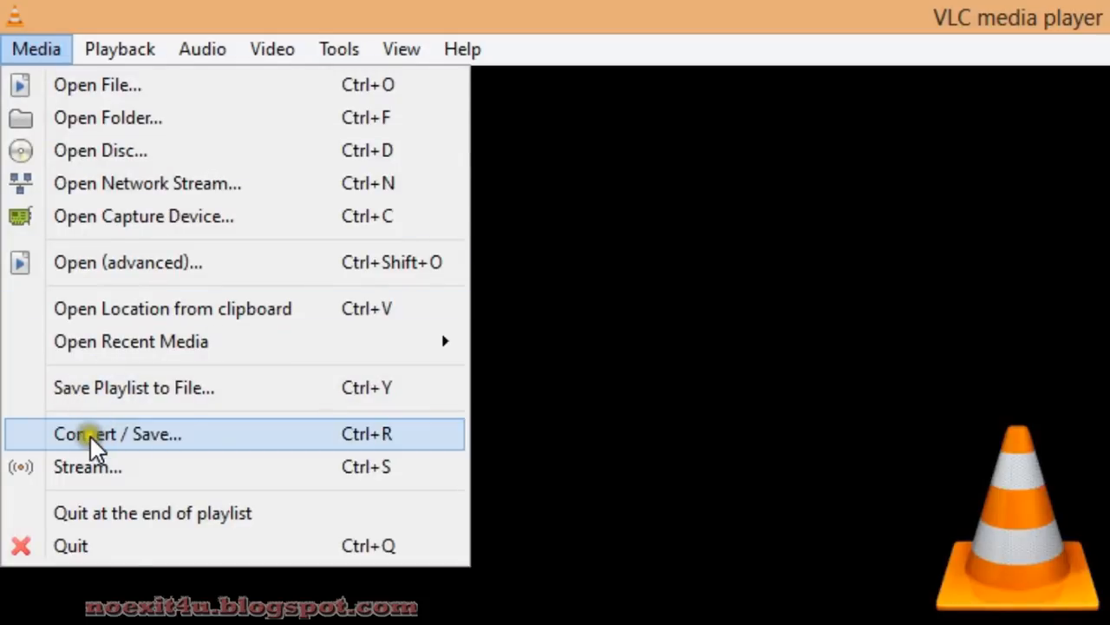
{"action": "mouse_move", "coordinate": [229, 444]}
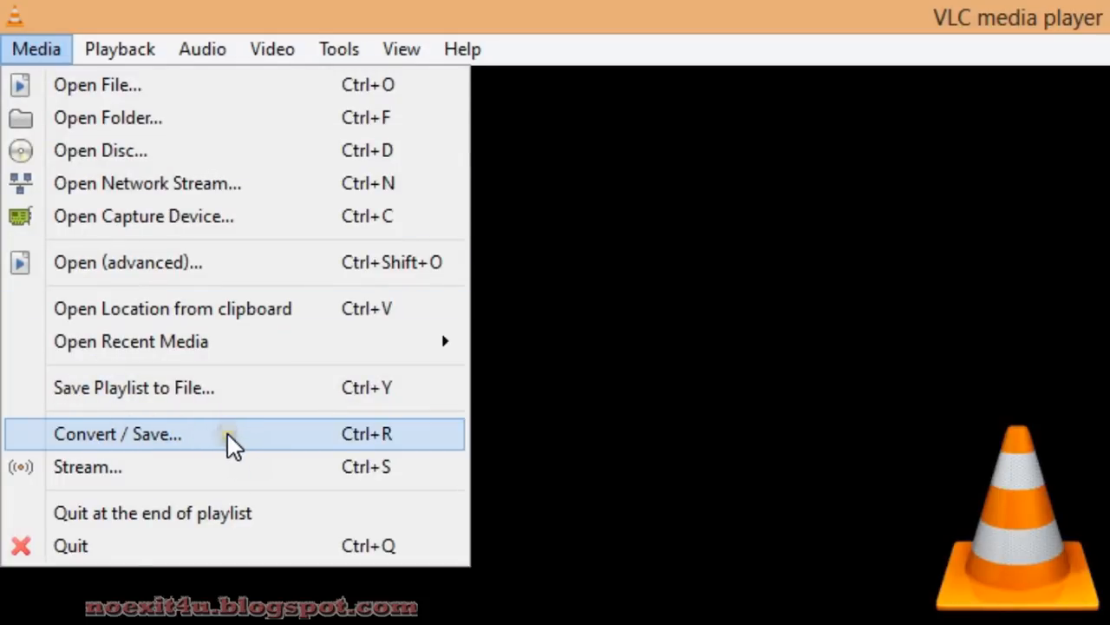
{"action": "left_click", "coordinate": [117, 433]}
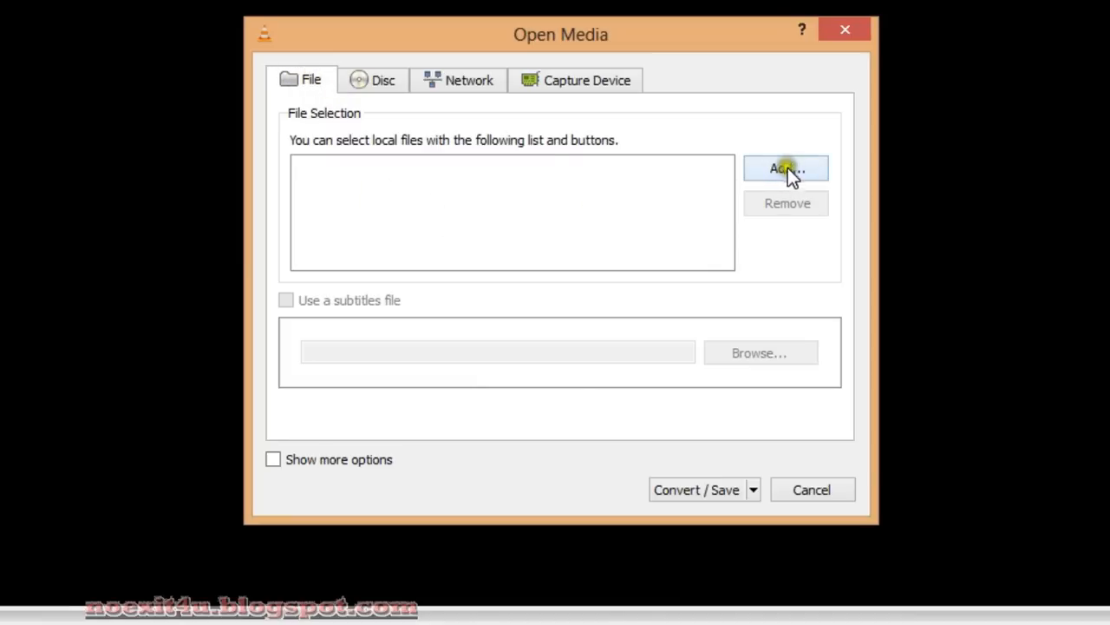
Add 3D_Mozilla.mp4 as the source file and choose Convert
{"action": "left_click", "coordinate": [786, 167]}
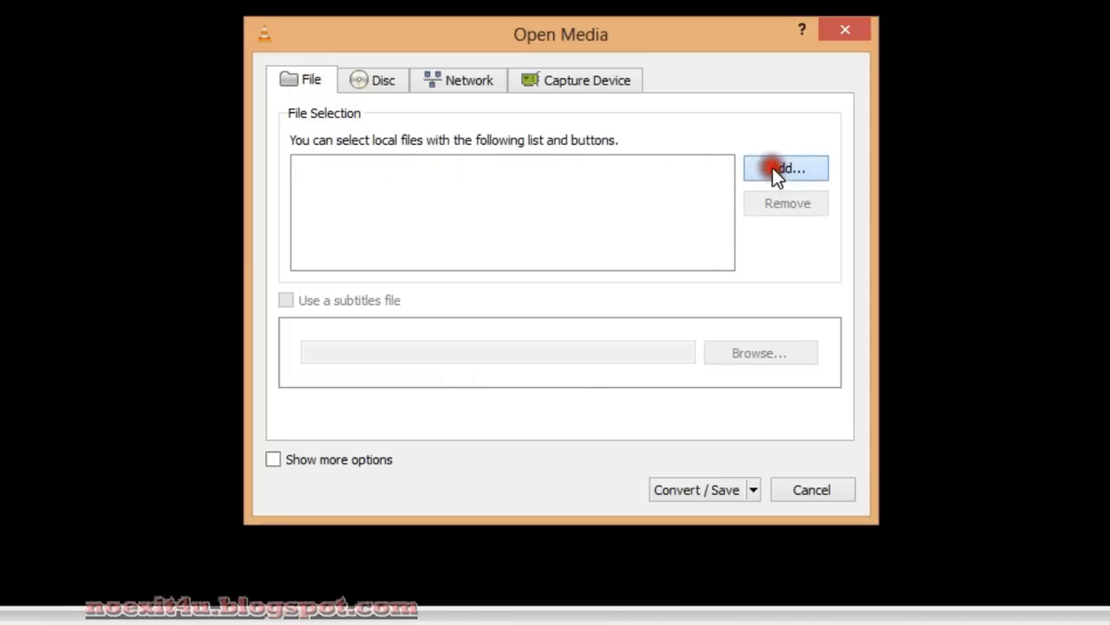
{"action": "left_click", "coordinate": [785, 167]}
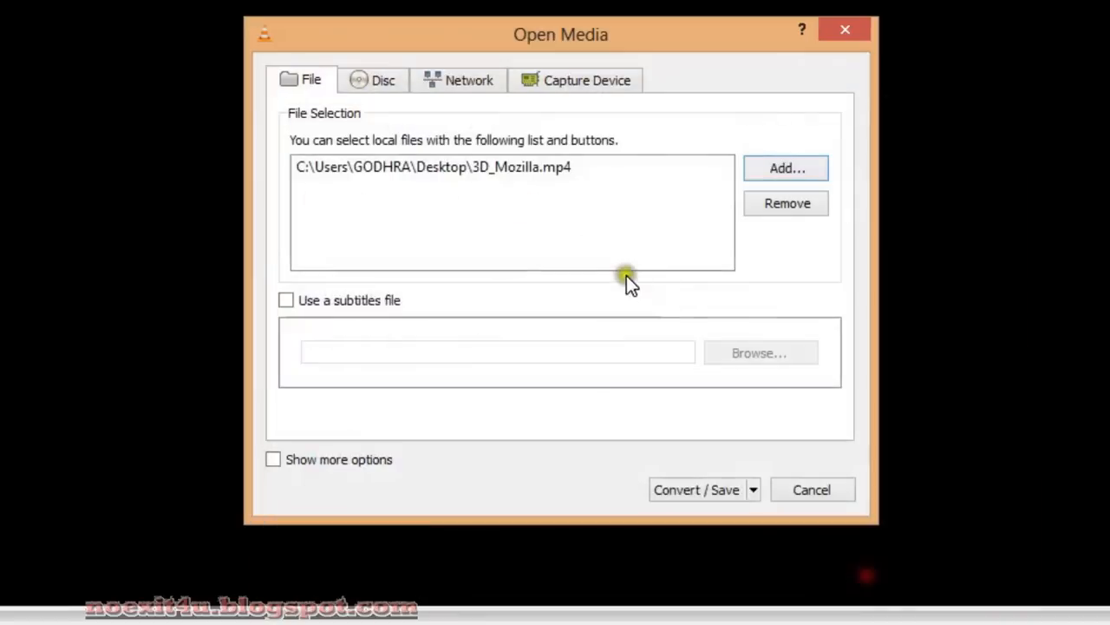
{"action": "mouse_move", "coordinate": [657, 471]}
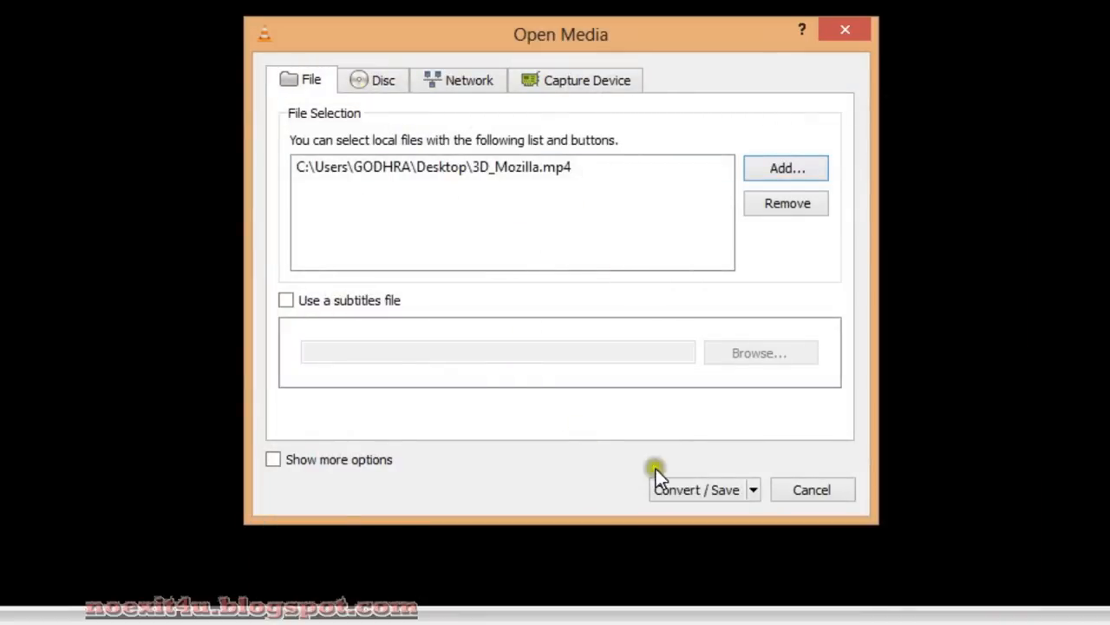
{"action": "left_click", "coordinate": [753, 490]}
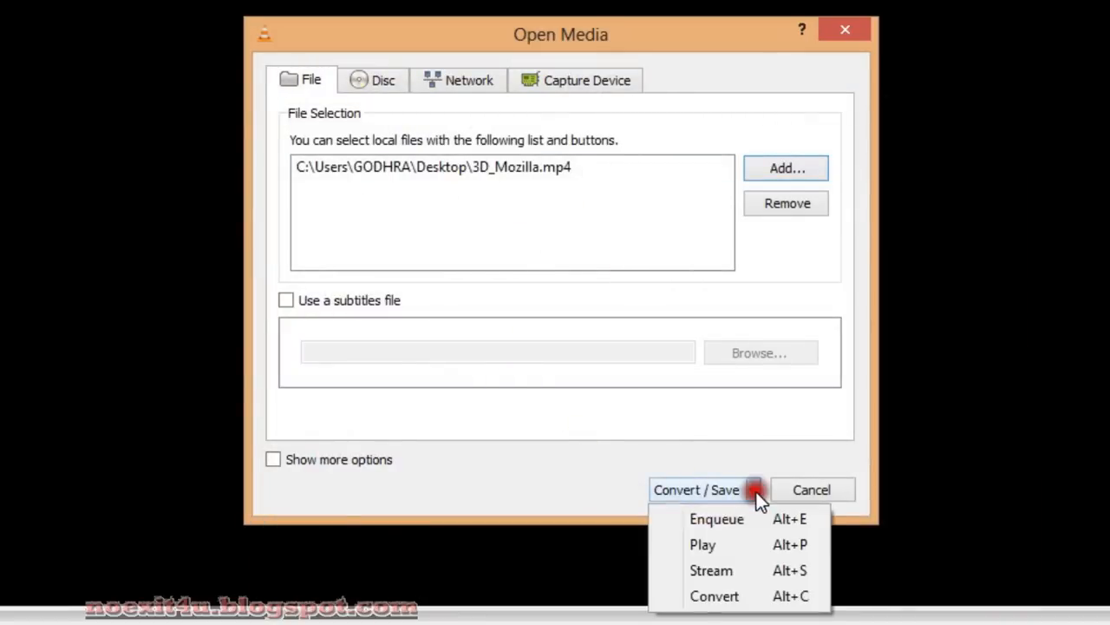
{"action": "mouse_move", "coordinate": [711, 596]}
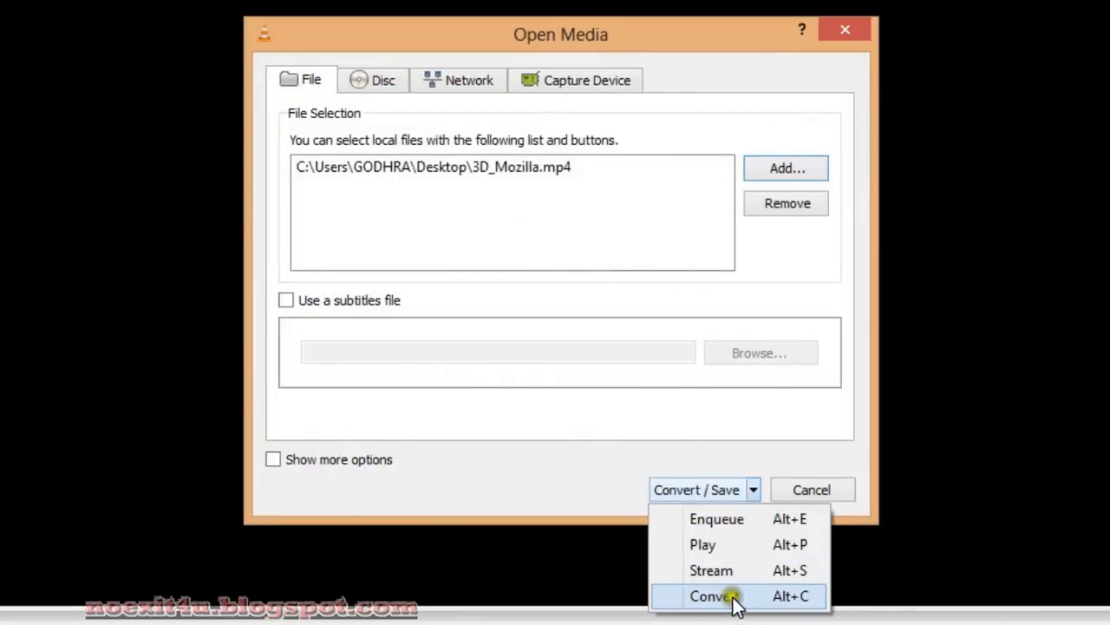
{"action": "left_click", "coordinate": [714, 596]}
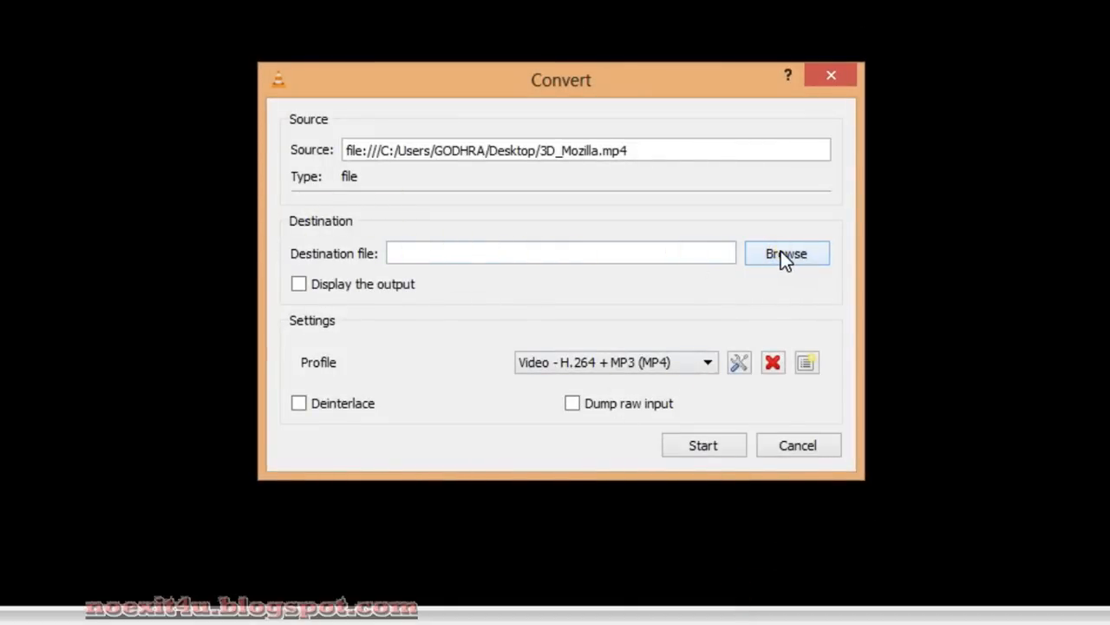
Save the converted output as fggghh.avi inside Desktop\New folder
{"action": "left_click", "coordinate": [786, 252]}
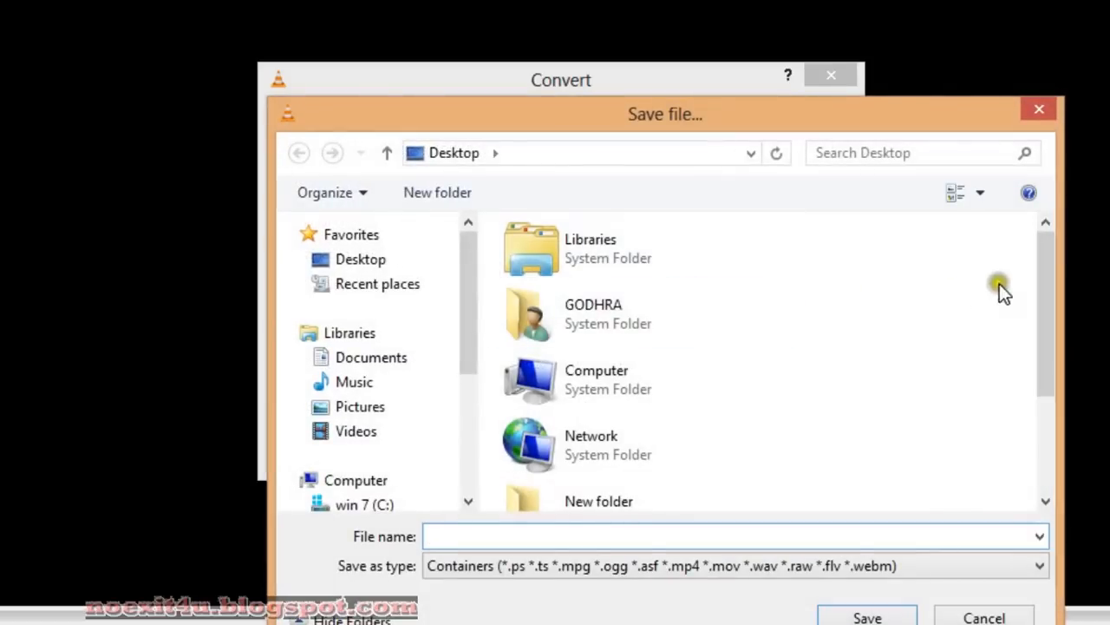
{"action": "scroll", "scroll_direction": "down", "scroll_amount": 3}
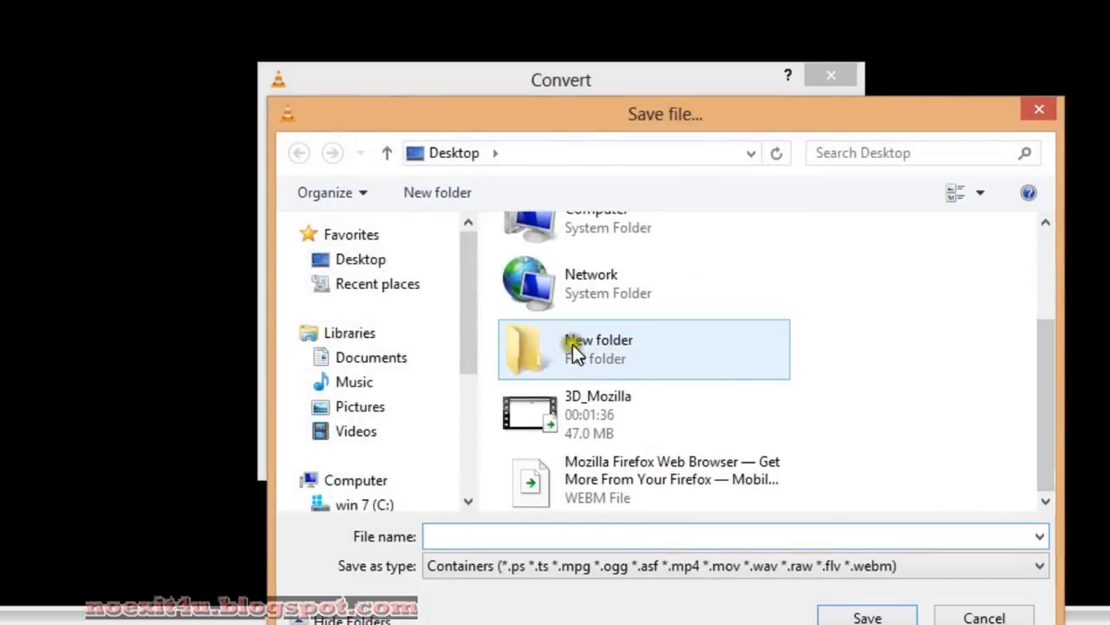
{"action": "mouse_move", "coordinate": [642, 351]}
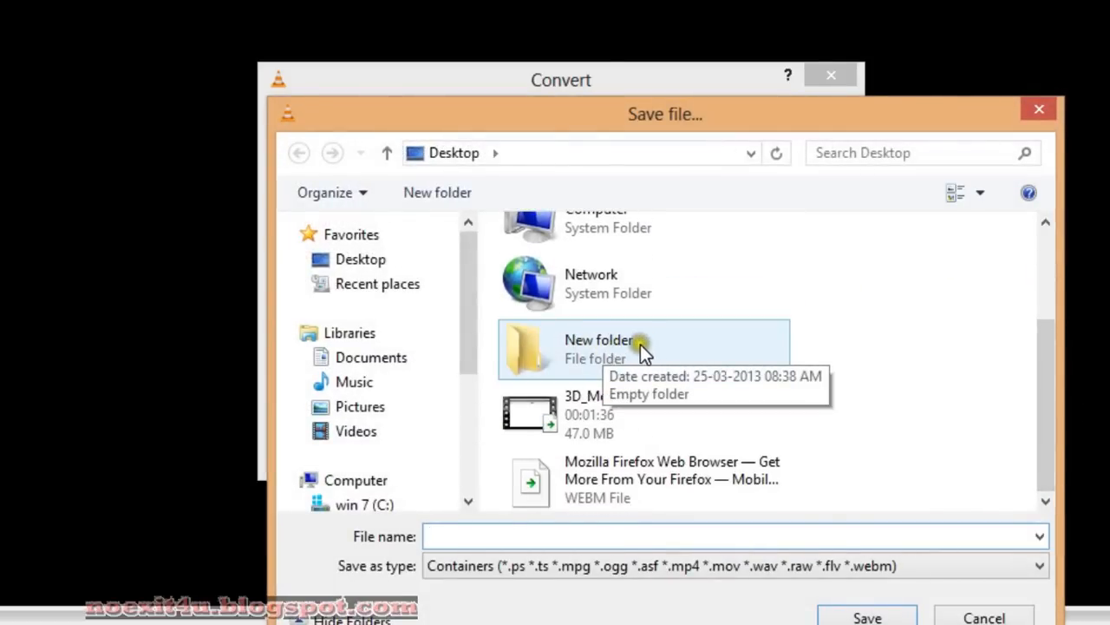
{"action": "double_click", "coordinate": [599, 347]}
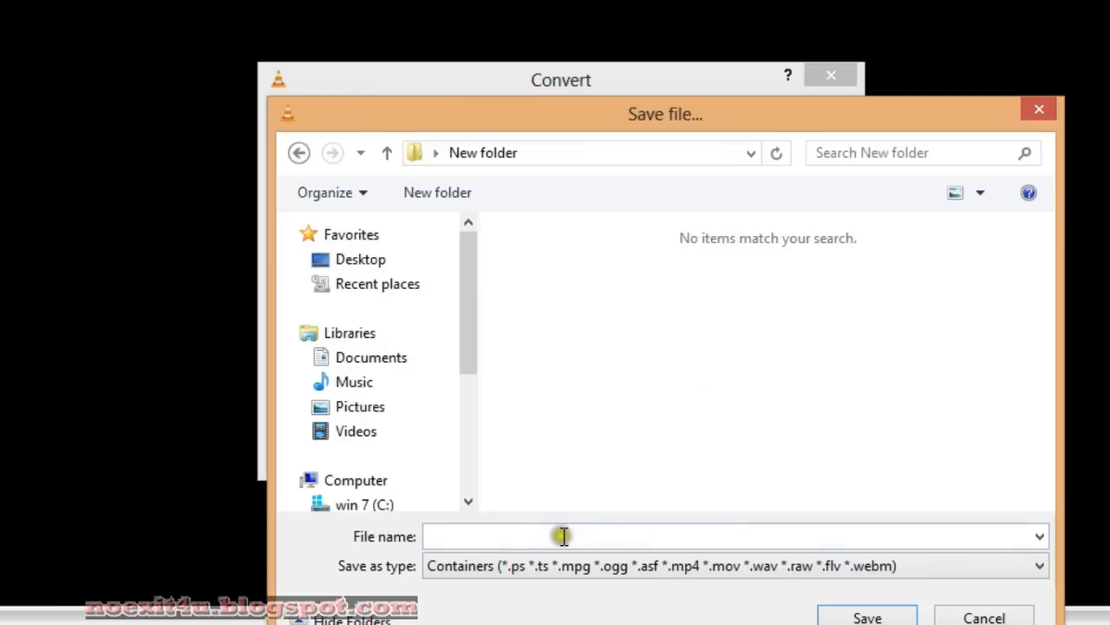
{"action": "left_click", "coordinate": [562, 535]}
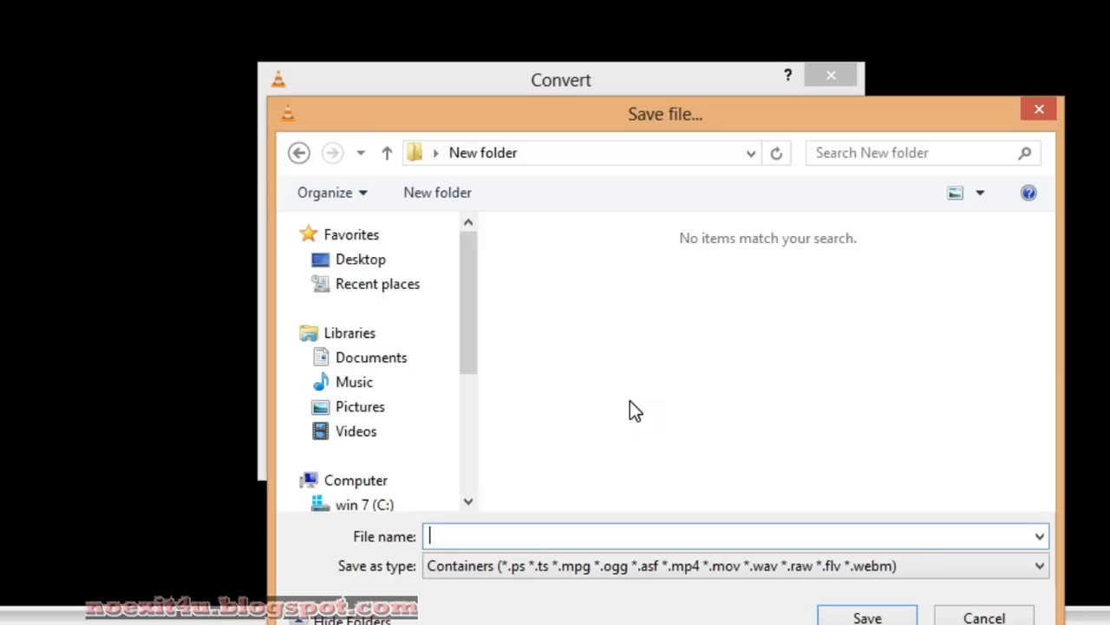
{"action": "type", "text": "fggghh"}
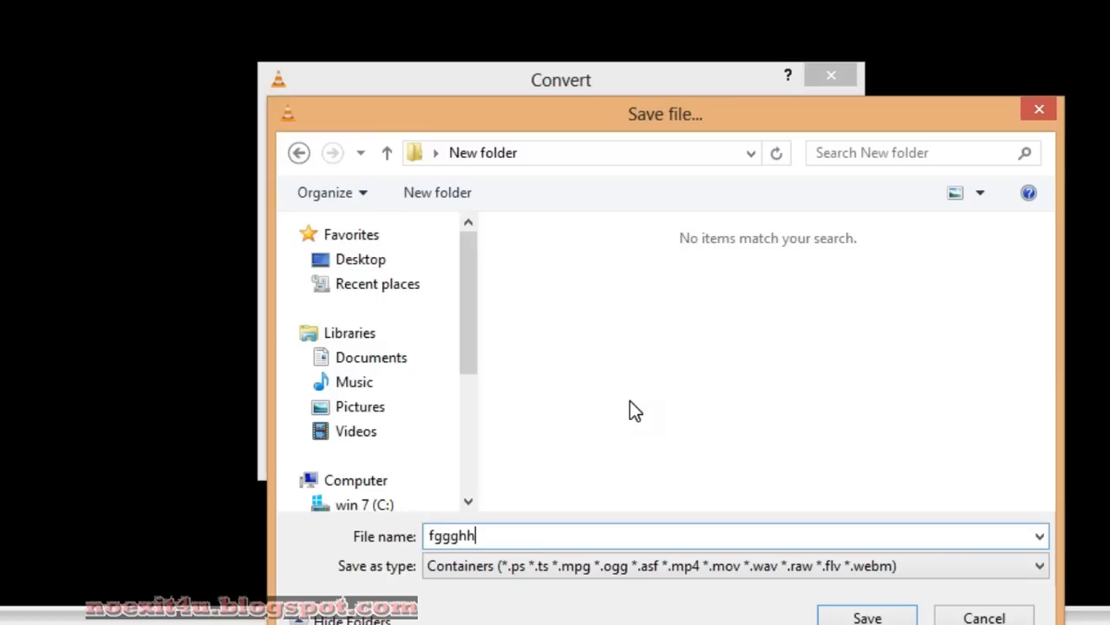
{"action": "type", "text": "."}
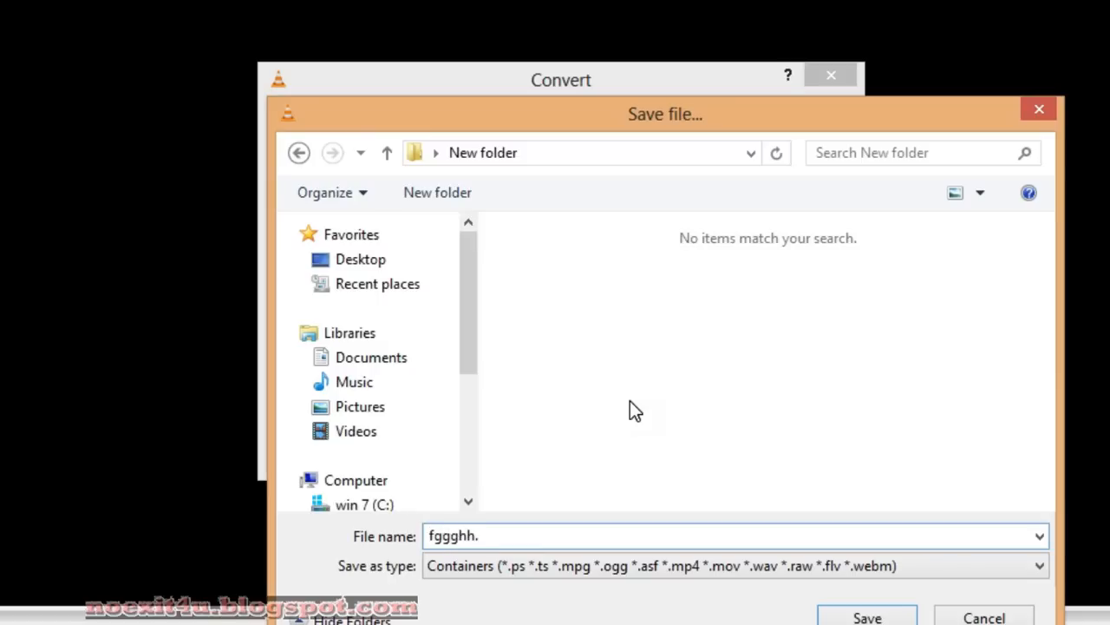
{"action": "type", "text": "avi"}
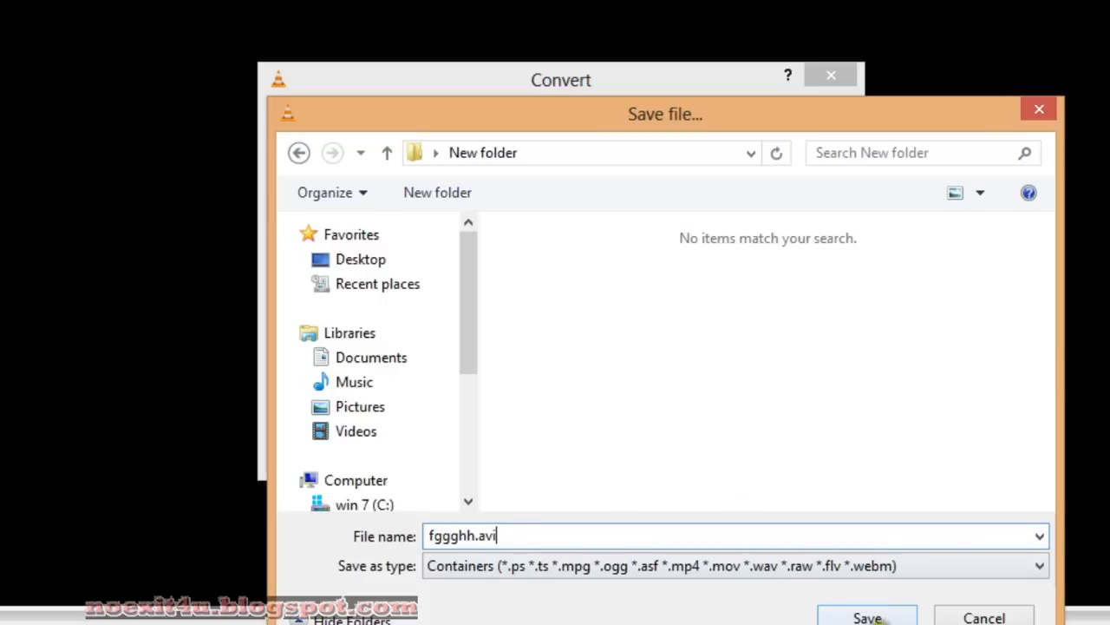
{"action": "left_click", "coordinate": [867, 616]}
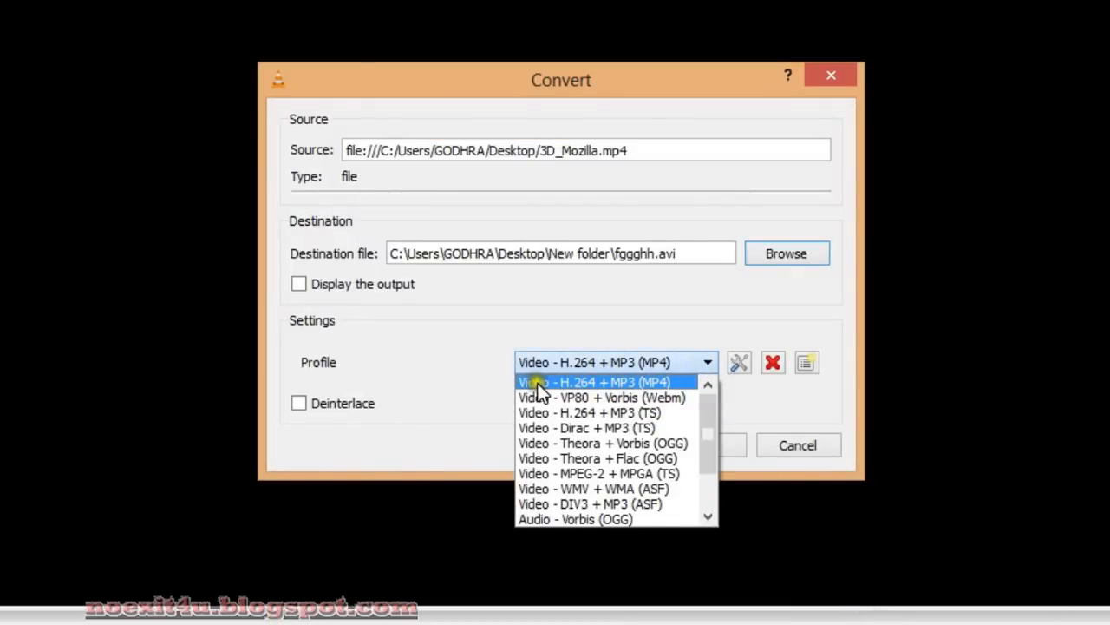
{"action": "mouse_move", "coordinate": [655, 382]}
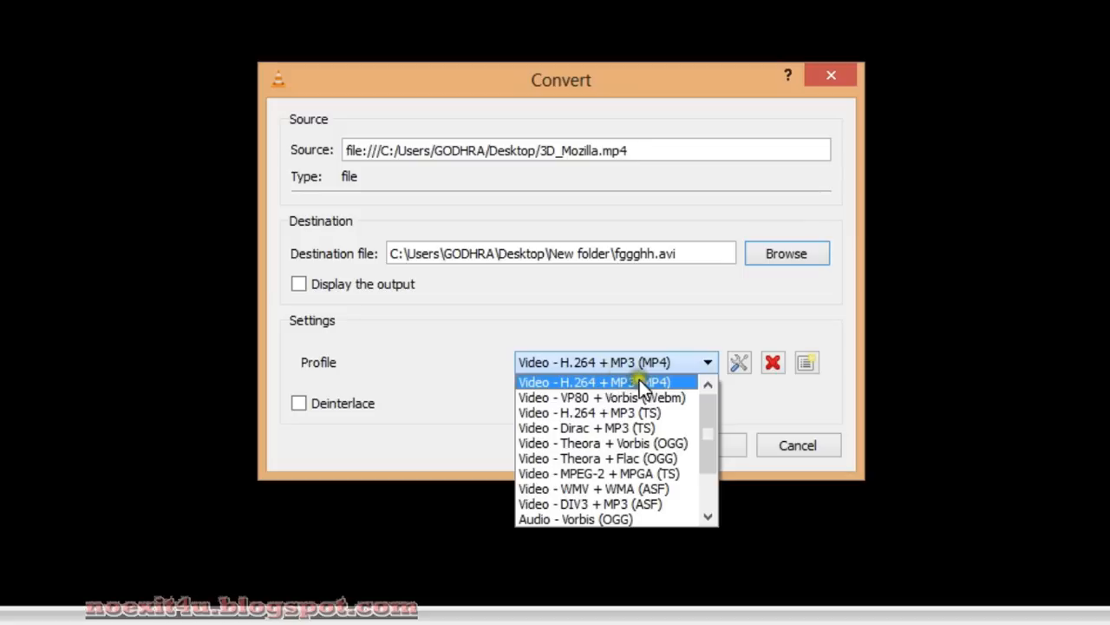
Switch the H.264 + MP3 profile's encapsulation to AVI and save the profile
{"action": "left_click", "coordinate": [594, 382]}
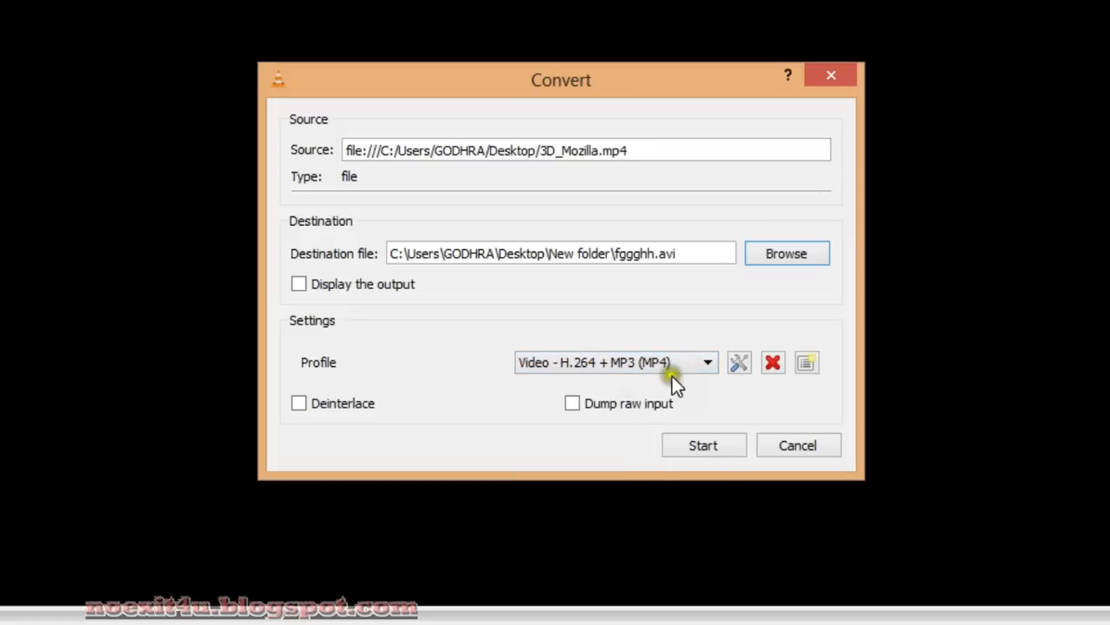
{"action": "left_click", "coordinate": [739, 362]}
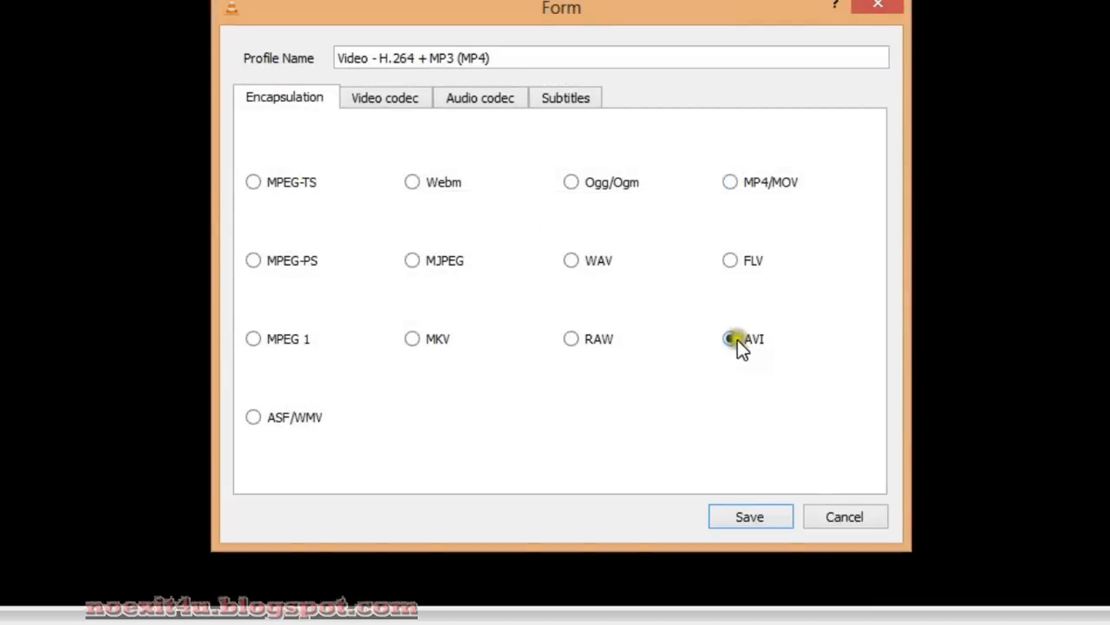
{"action": "left_click", "coordinate": [571, 339]}
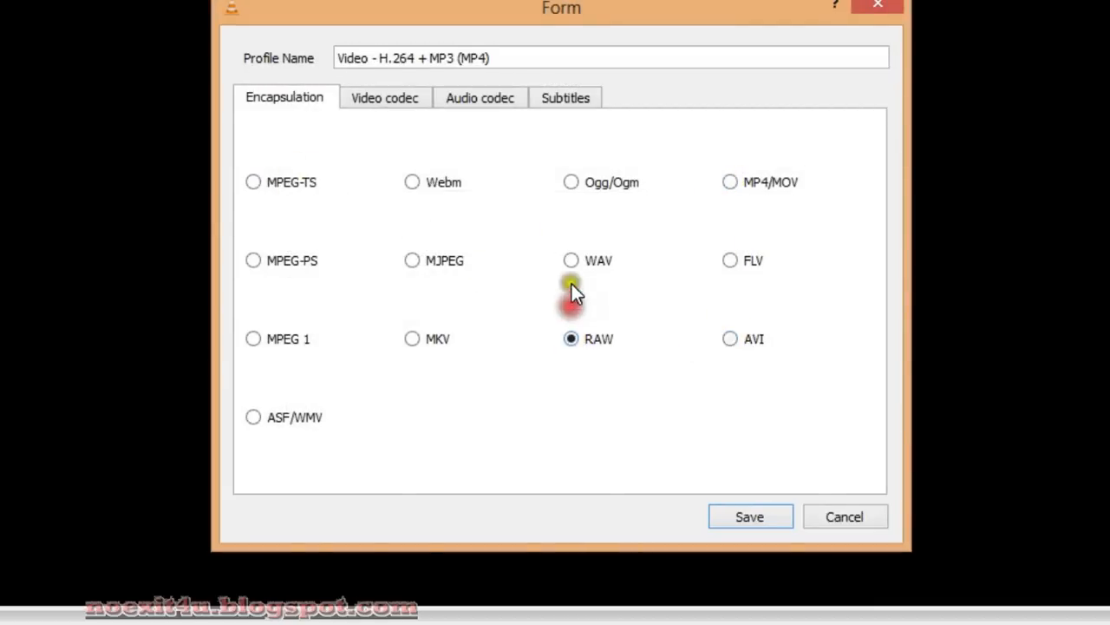
{"action": "left_click", "coordinate": [570, 260]}
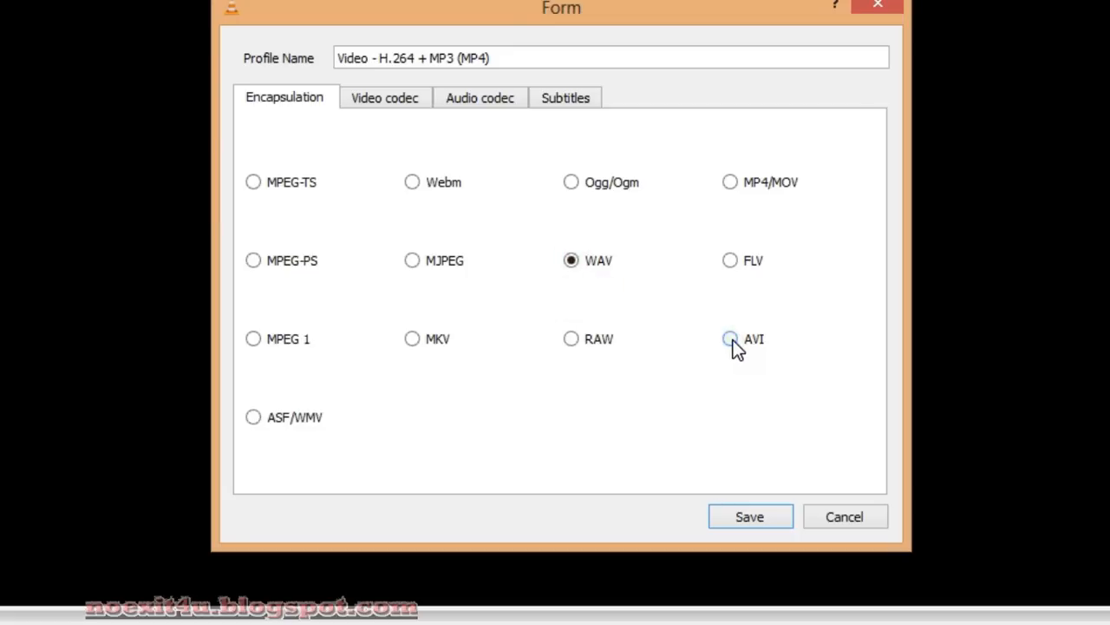
{"action": "left_click", "coordinate": [731, 338]}
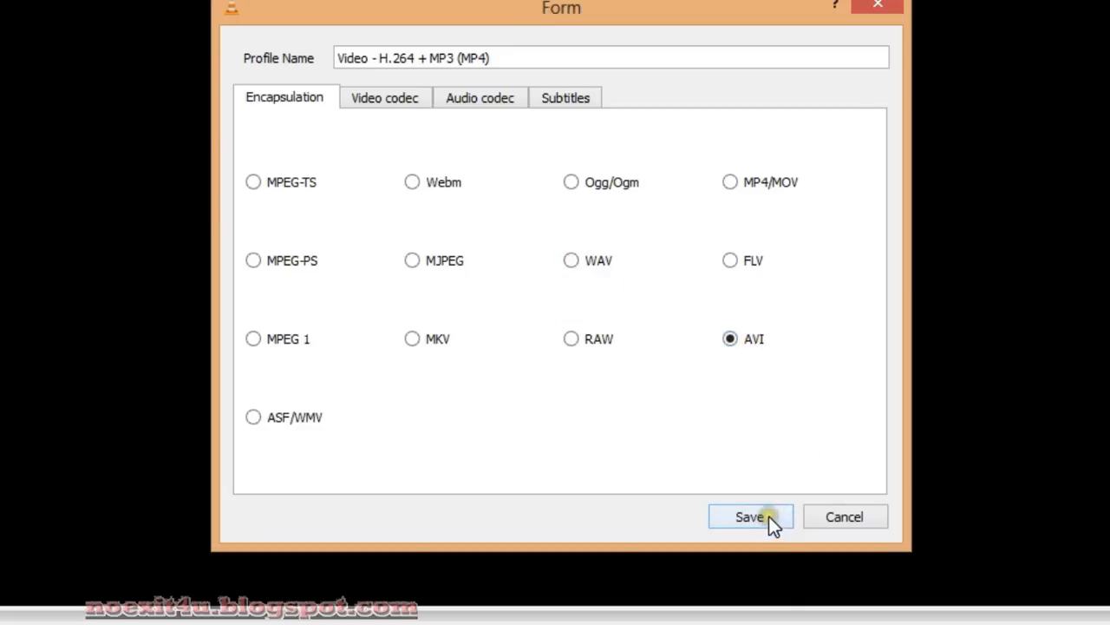
{"action": "left_click", "coordinate": [750, 516]}
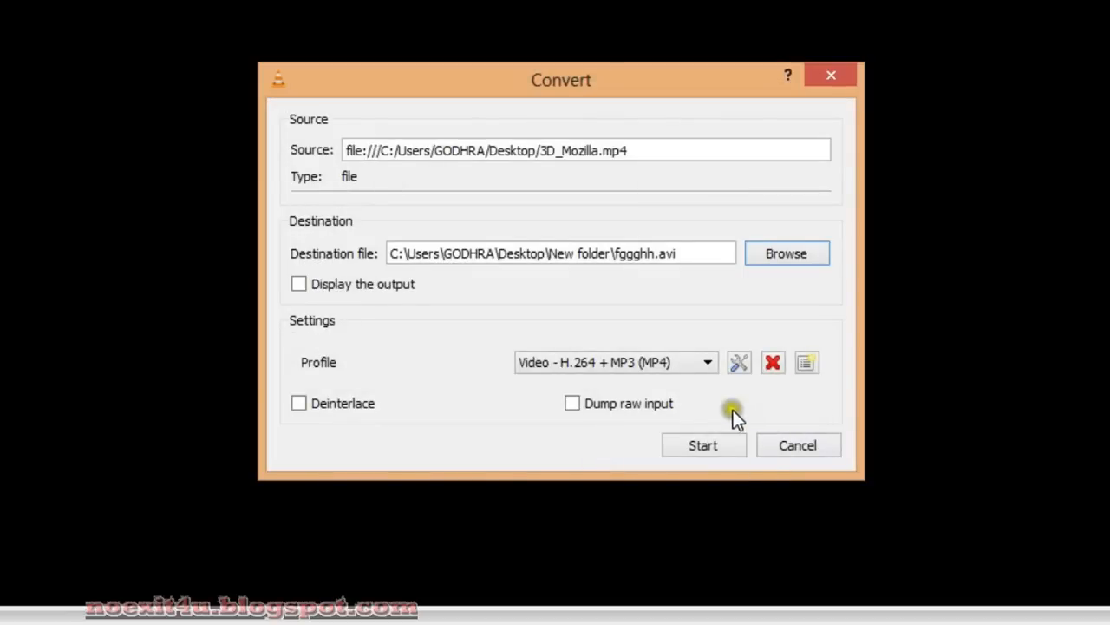
Start the conversion and let it finish producing the 16.3 MB fggghh.avi
{"action": "left_click", "coordinate": [703, 445]}
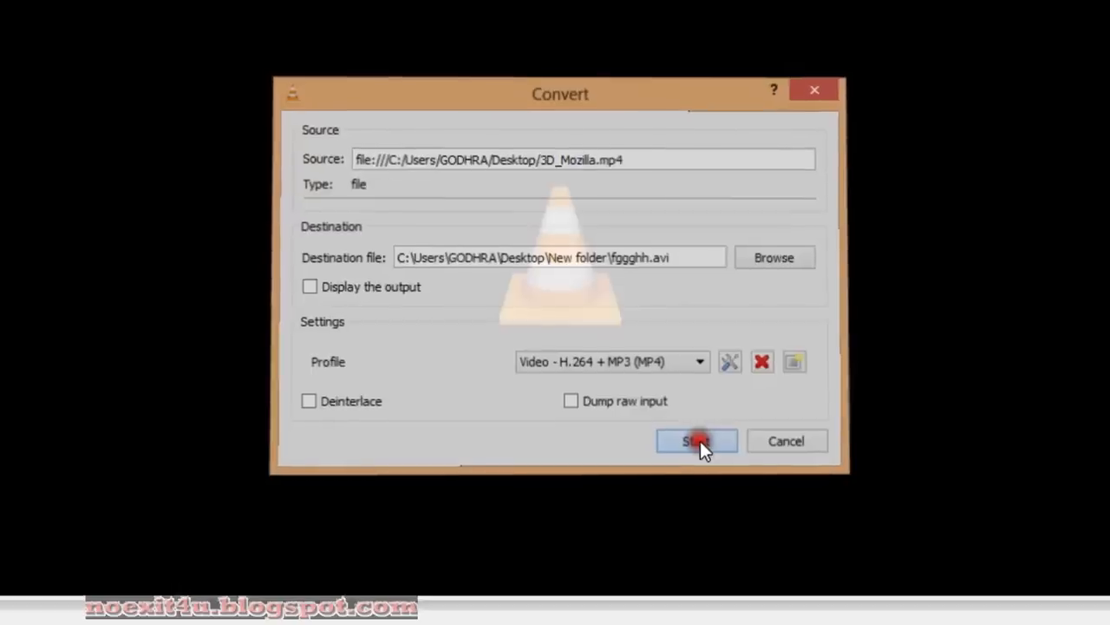
{"action": "left_click", "coordinate": [696, 441]}
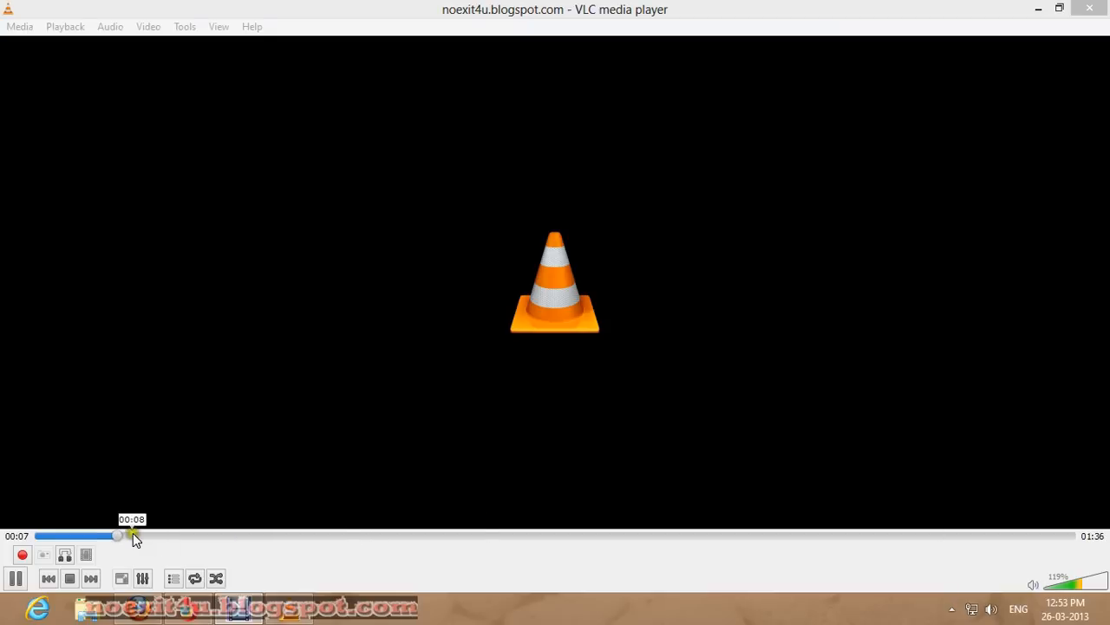
{"action": "left_click_drag", "start_coordinate": [117, 535], "coordinate": [139, 535]}
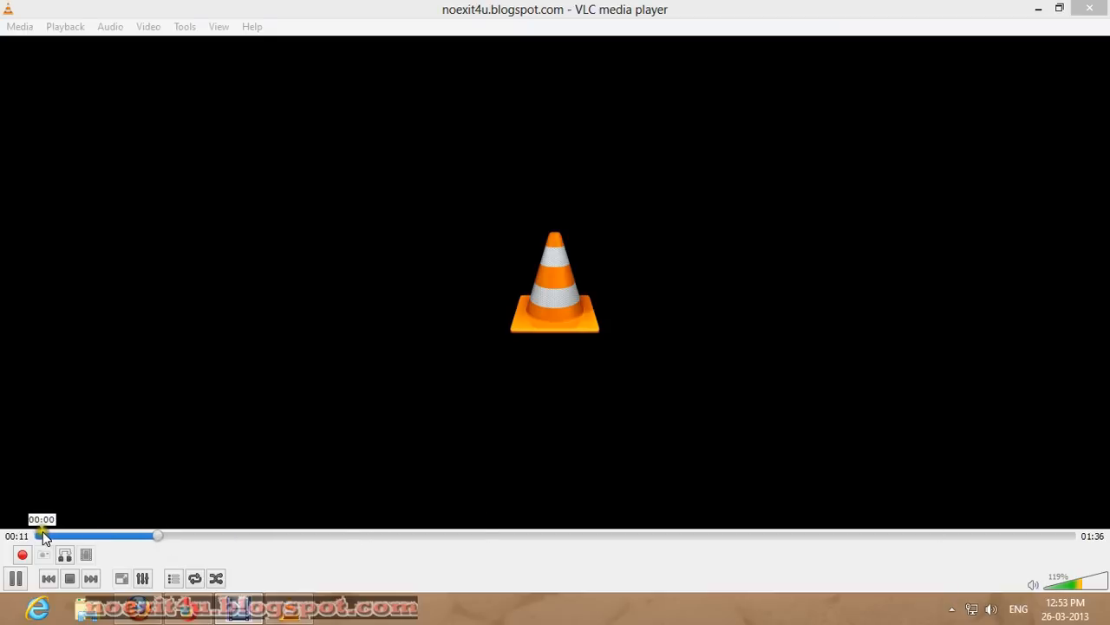
{"action": "left_click_drag", "start_coordinate": [43, 536], "coordinate": [131, 535]}
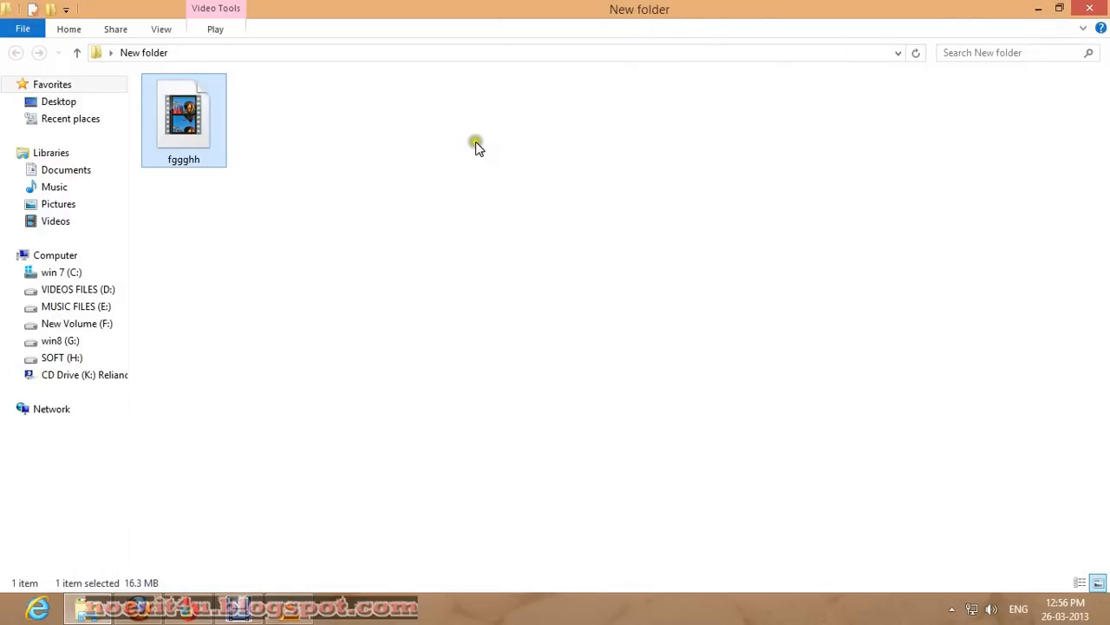
{"action": "mouse_move", "coordinate": [431, 165]}
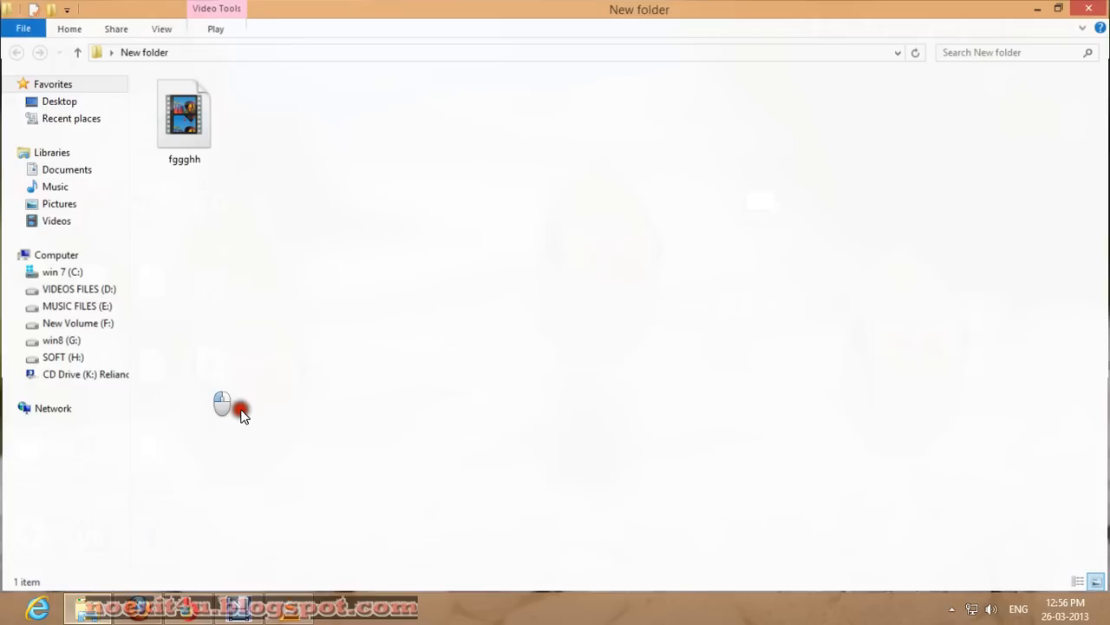
Refresh New folder so fggghh appears, then open its Properties
{"action": "right_click", "coordinate": [297, 172]}
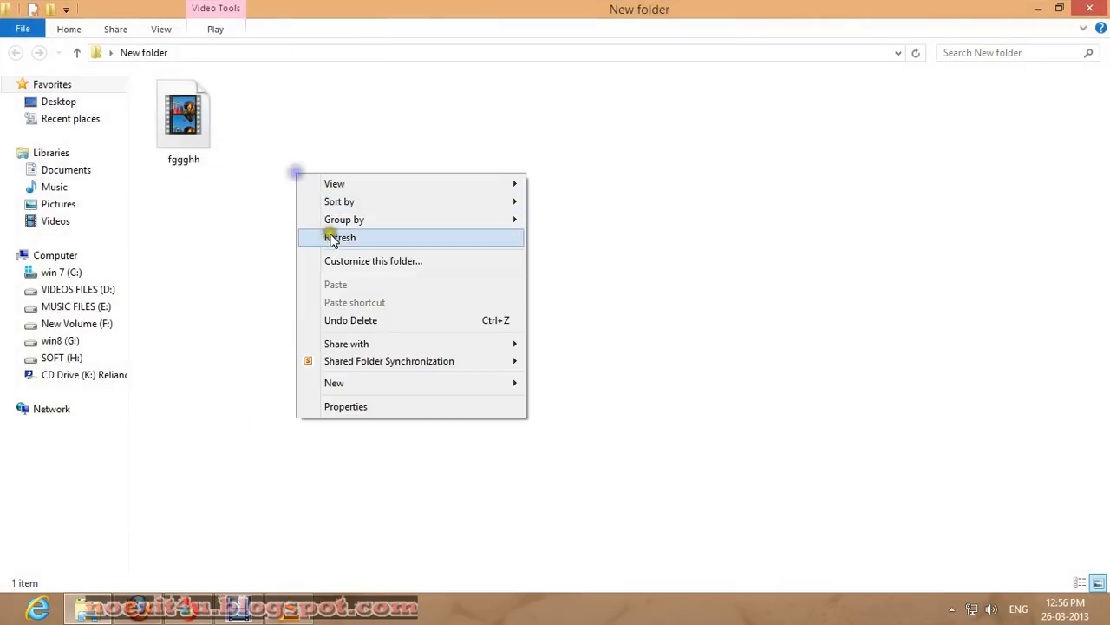
{"action": "left_click", "coordinate": [183, 119]}
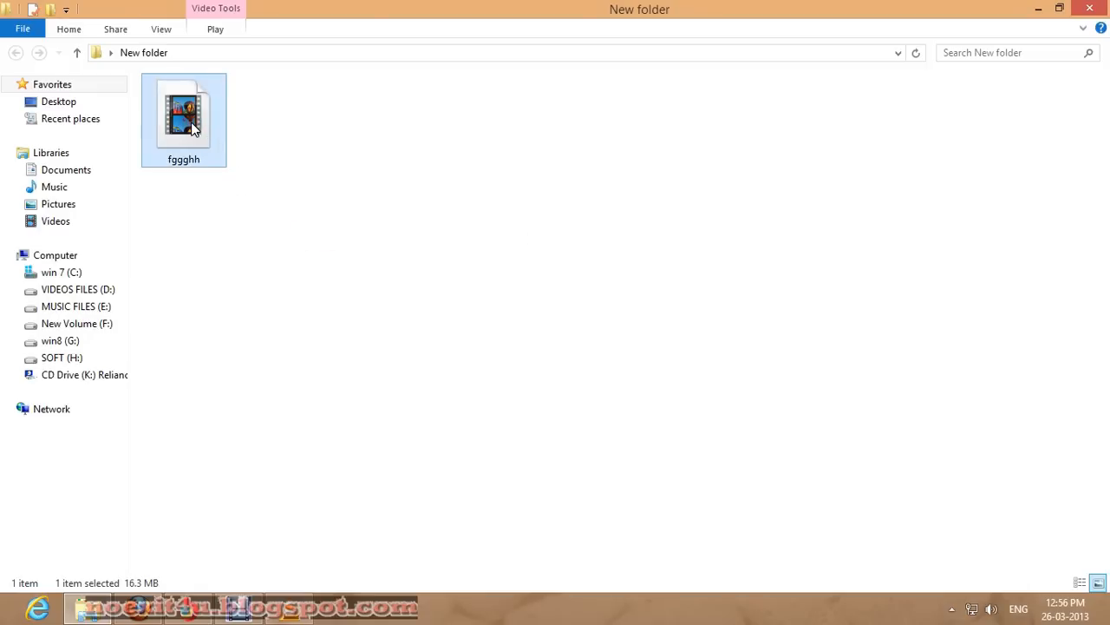
{"action": "right_click", "coordinate": [183, 119]}
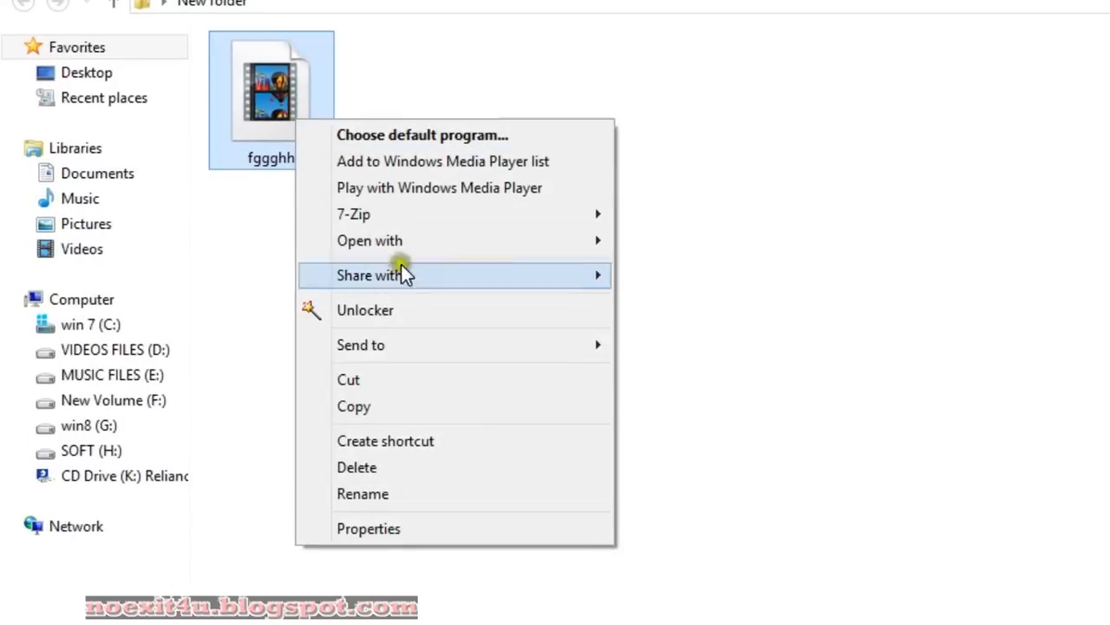
{"action": "left_click", "coordinate": [484, 440]}
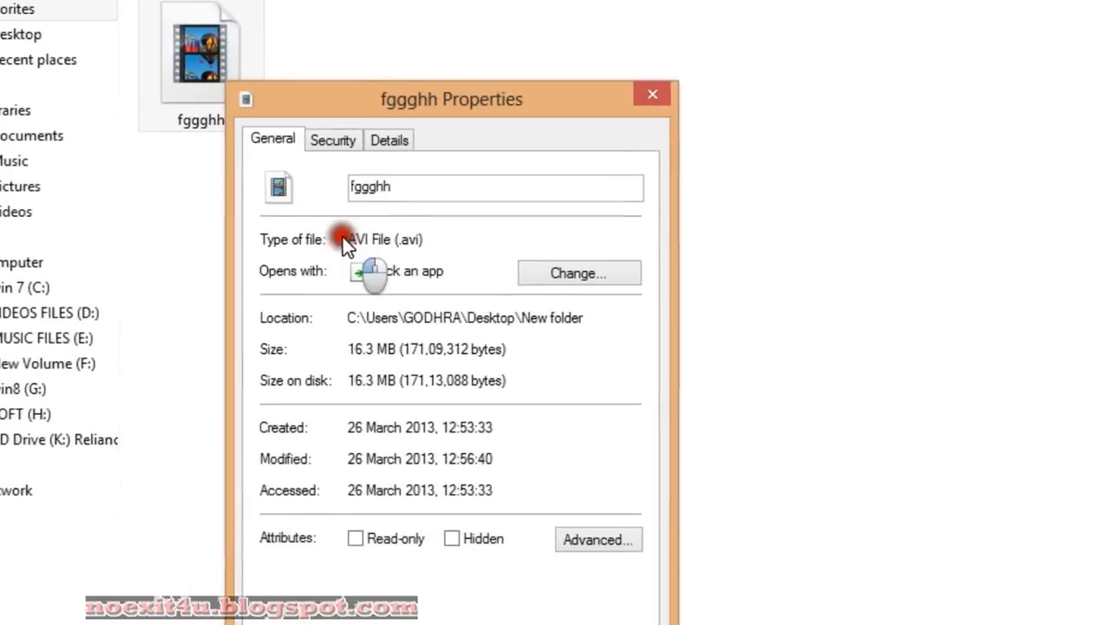
Check that fggghh is a 16.3 MB AVI file and view its Details tab
{"action": "left_click_drag", "start_coordinate": [451, 99], "coordinate": [313, 24]}
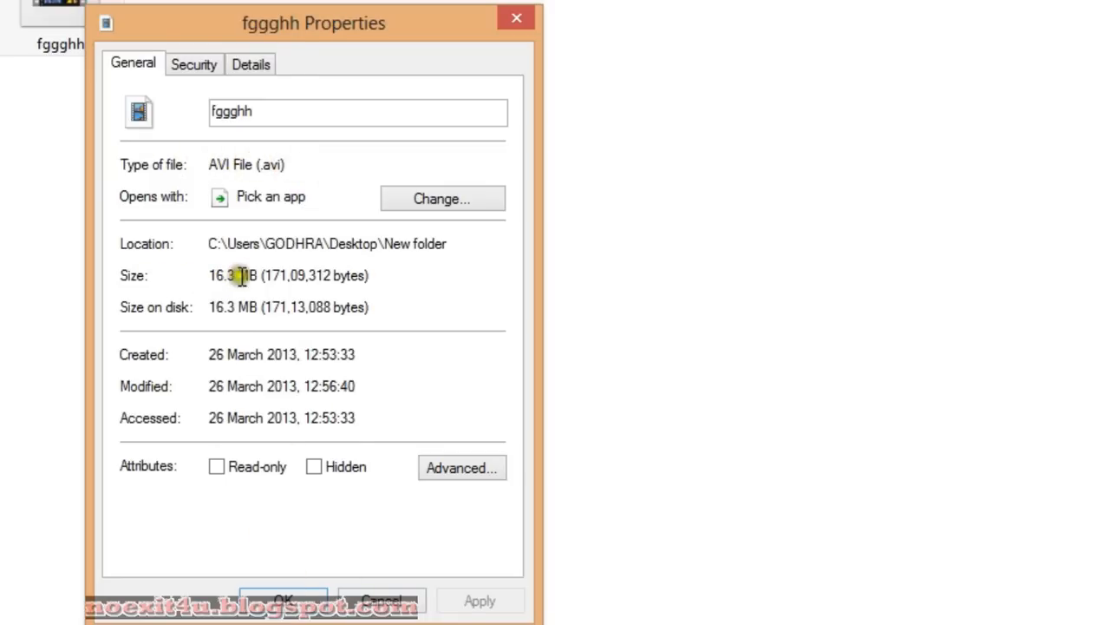
{"action": "left_click", "coordinate": [251, 64]}
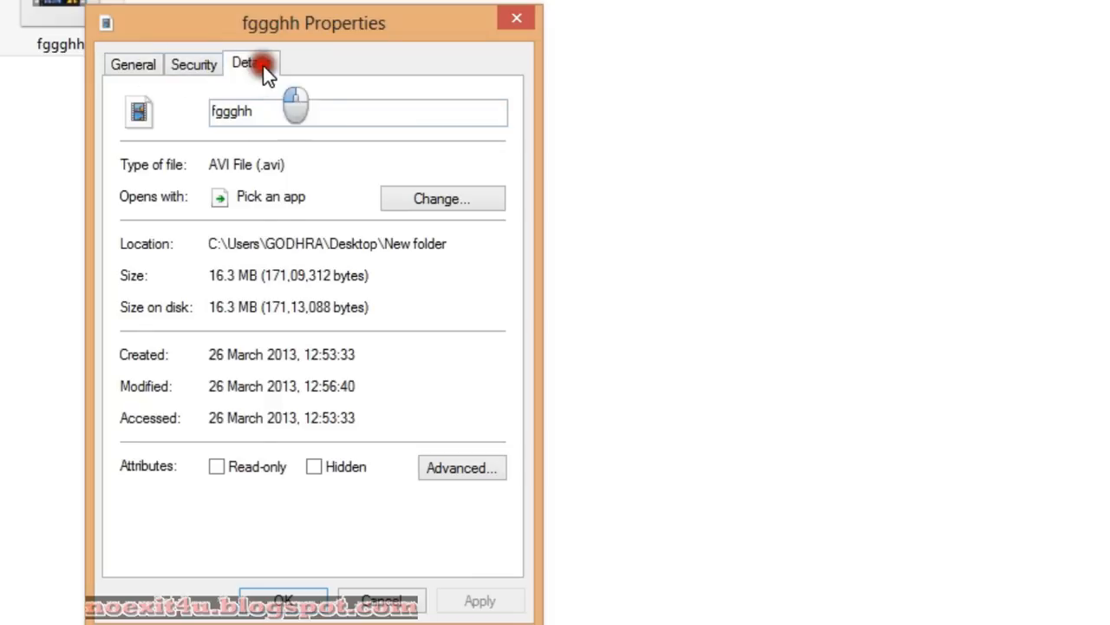
{"action": "left_click", "coordinate": [250, 62]}
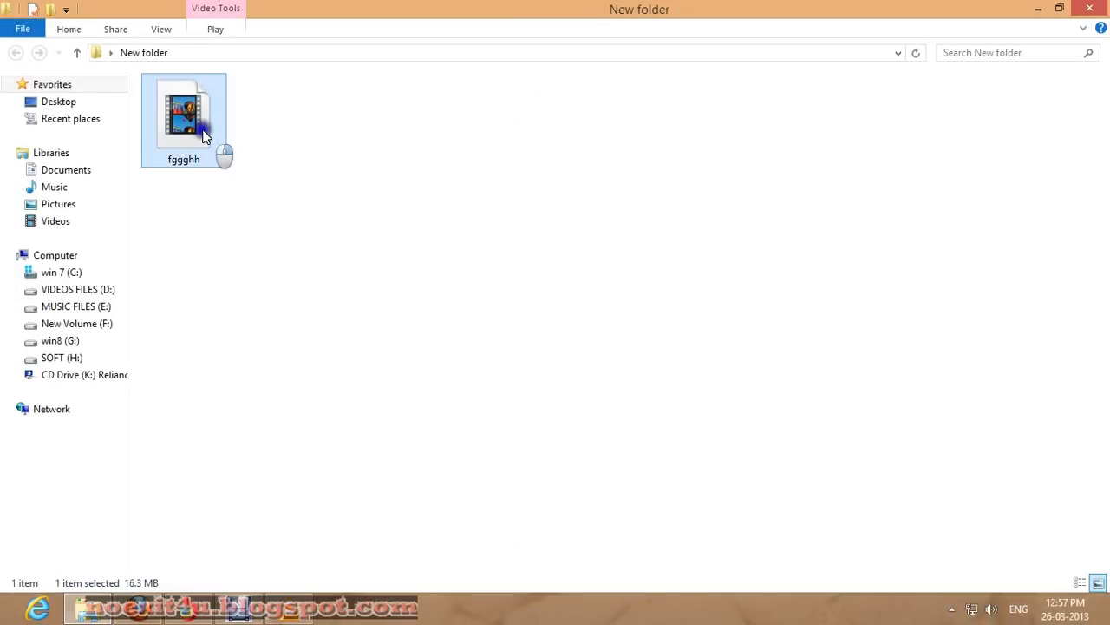
Open fggghh.avi with VLC media player from its context menu
{"action": "right_click", "coordinate": [204, 135]}
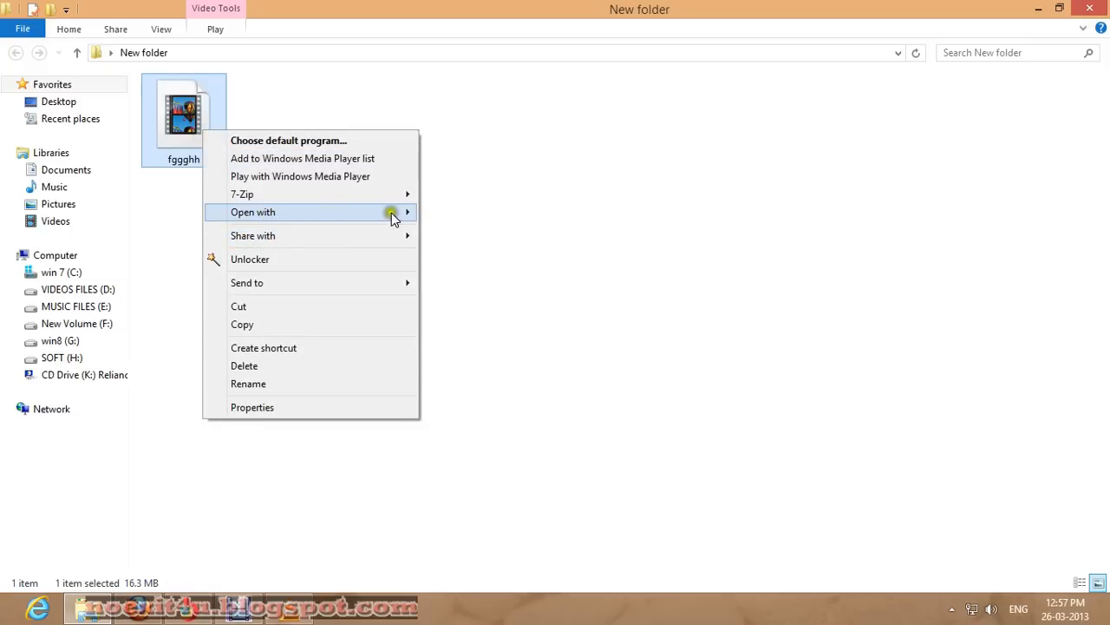
{"action": "left_click", "coordinate": [252, 212]}
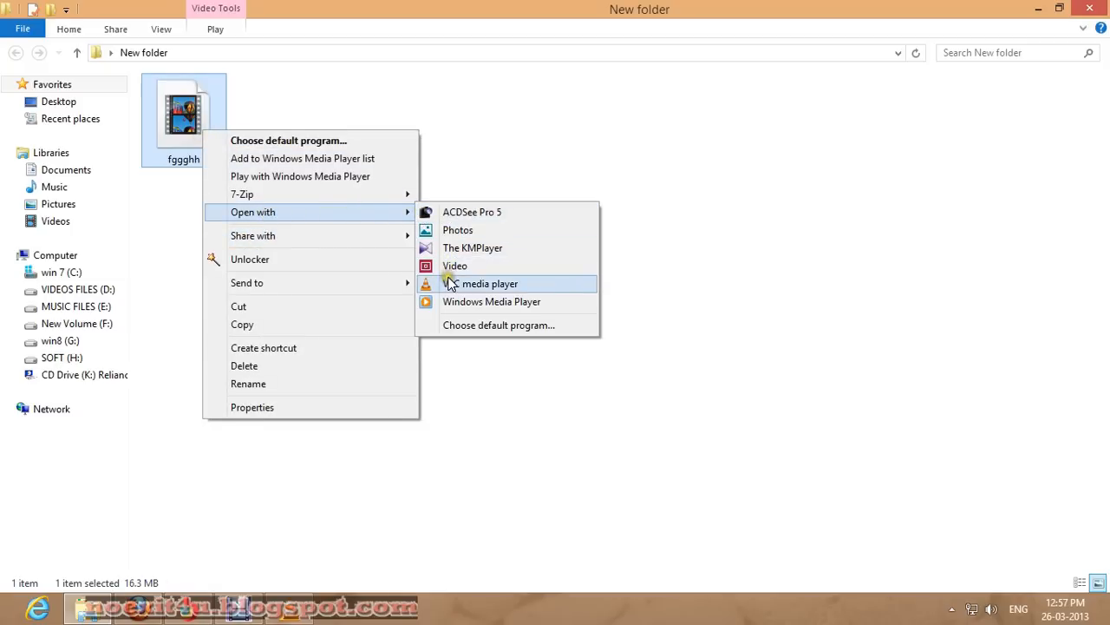
{"action": "left_click", "coordinate": [489, 284]}
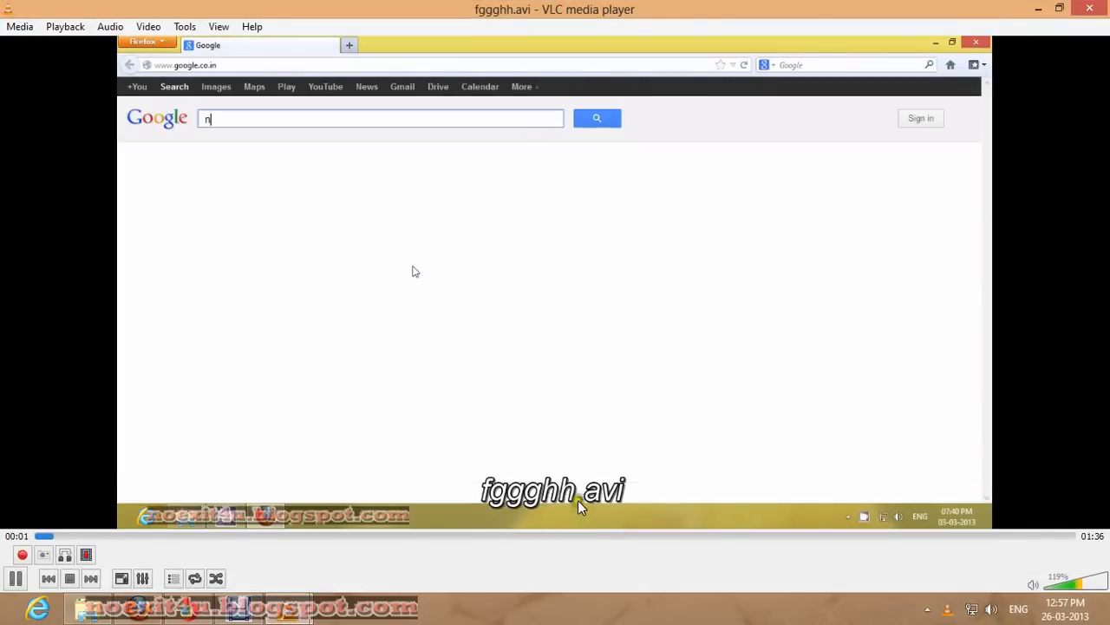
Watch fggghh.avi play to about 14 seconds, showing the noexit4u.blogspot.com search results
{"action": "type", "text": "oexit4u.blogspo"}
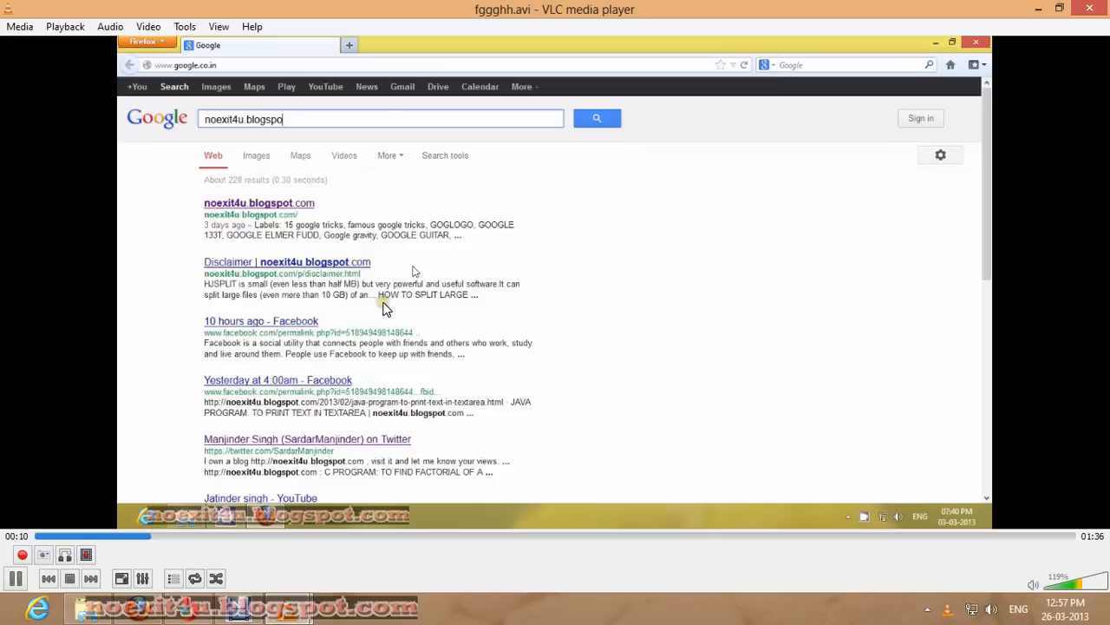
{"action": "type", "text": "t.com"}
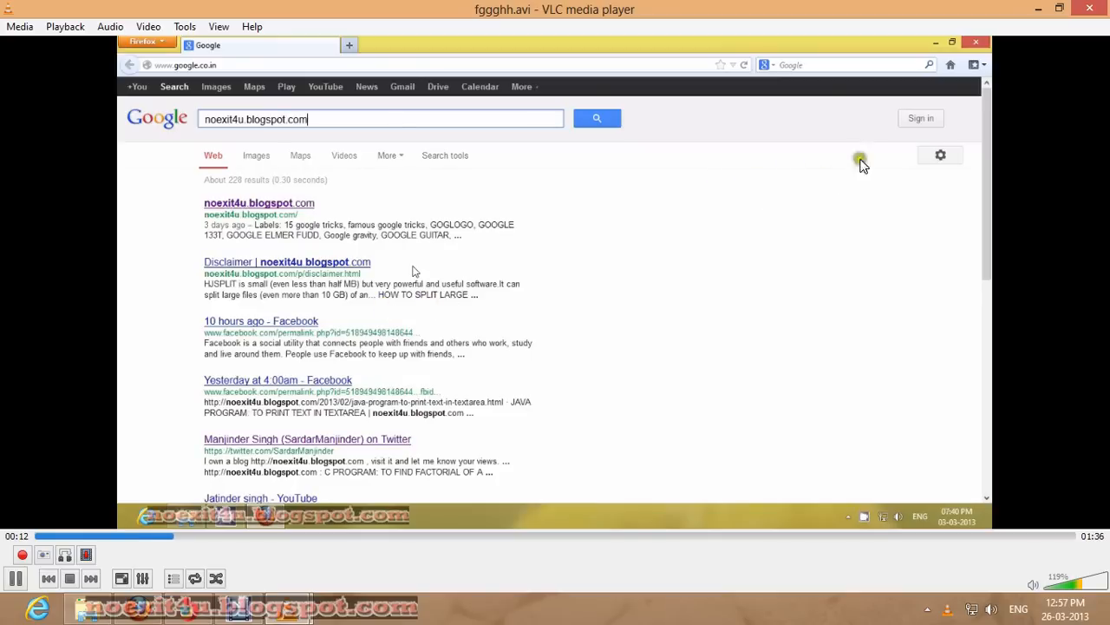
{"action": "left_click", "coordinate": [596, 118]}
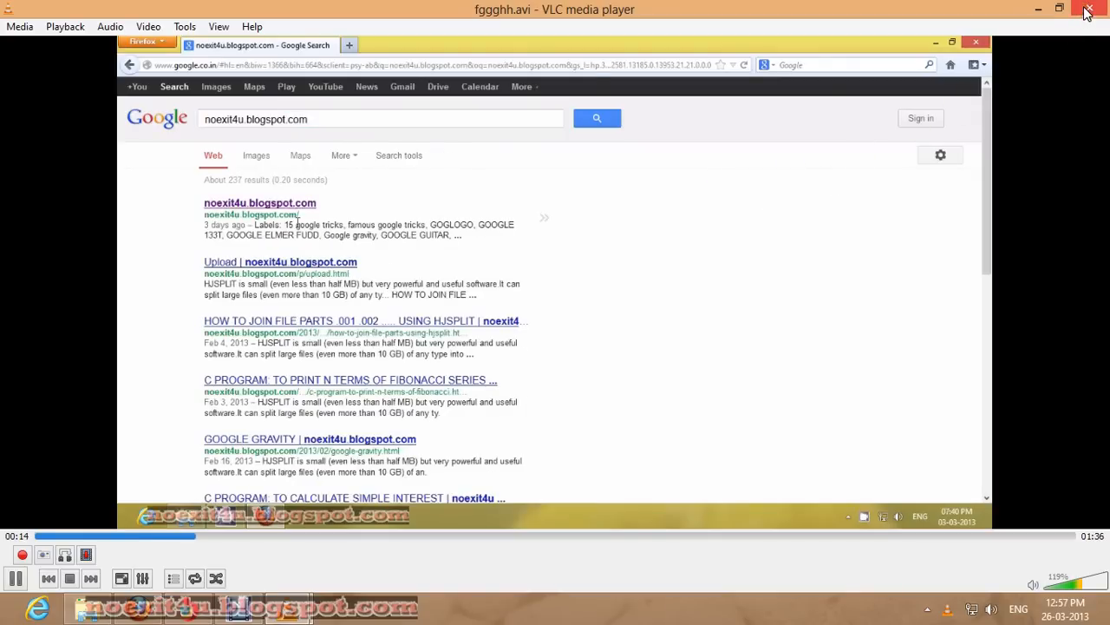